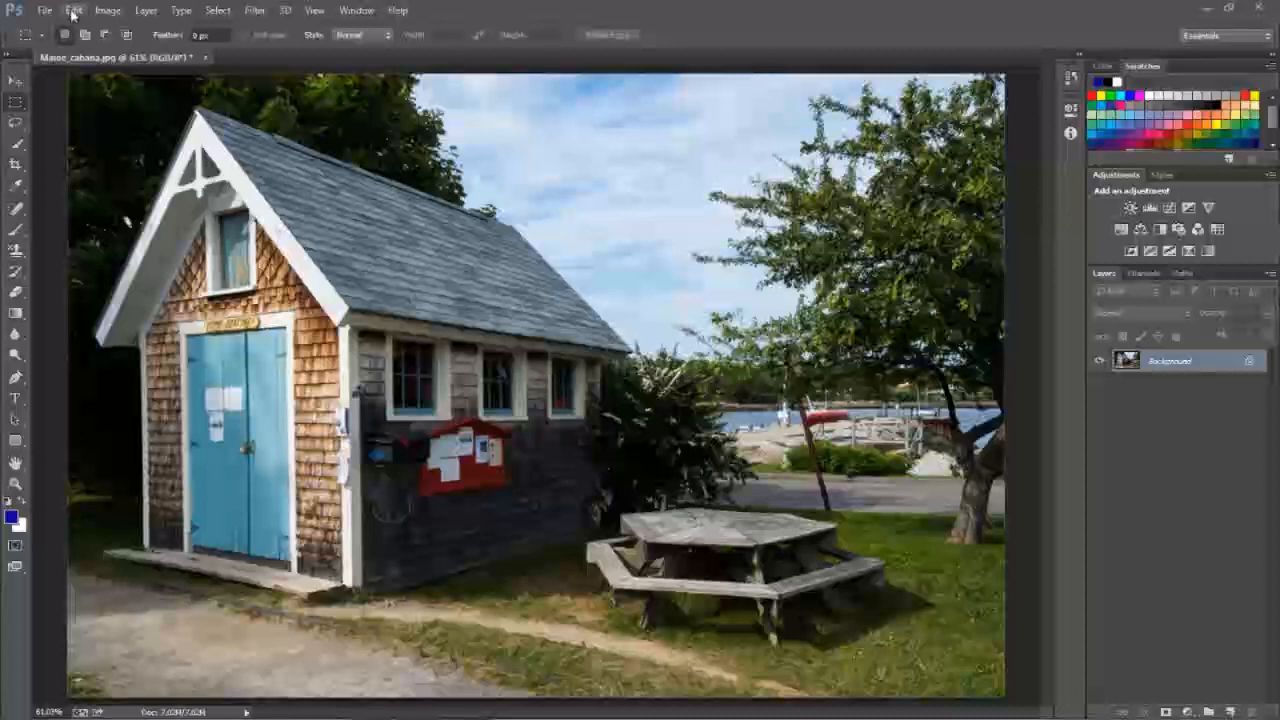
# Start Perspective Warp on the photo, discarding a small trial plane and restarting it.
pyautogui.click(72, 10)
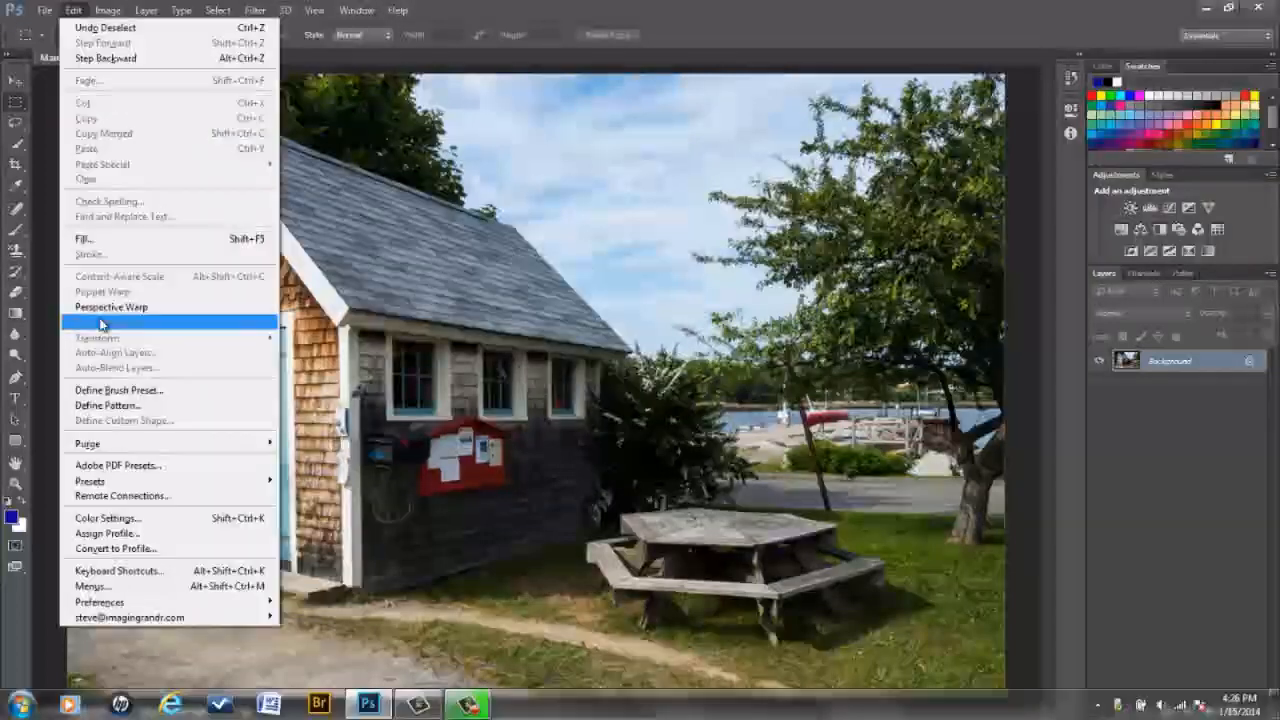
pyautogui.moveTo(104, 322)
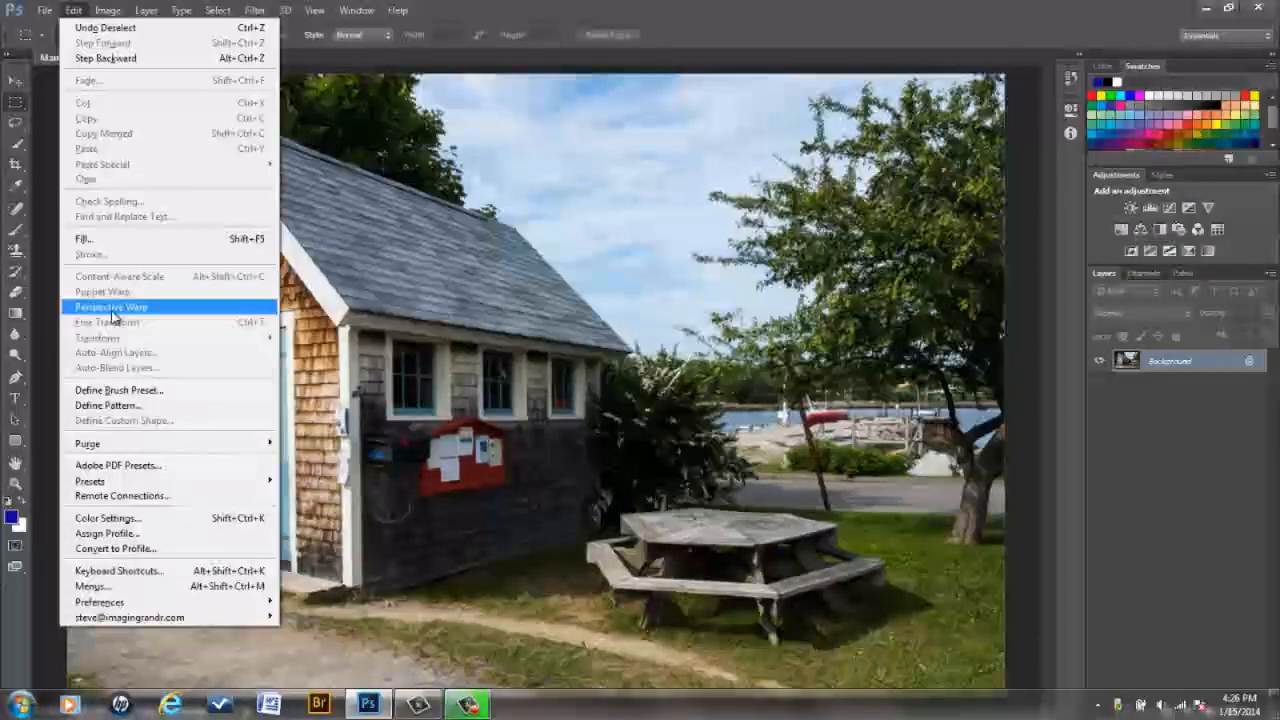
pyautogui.moveTo(110, 336)
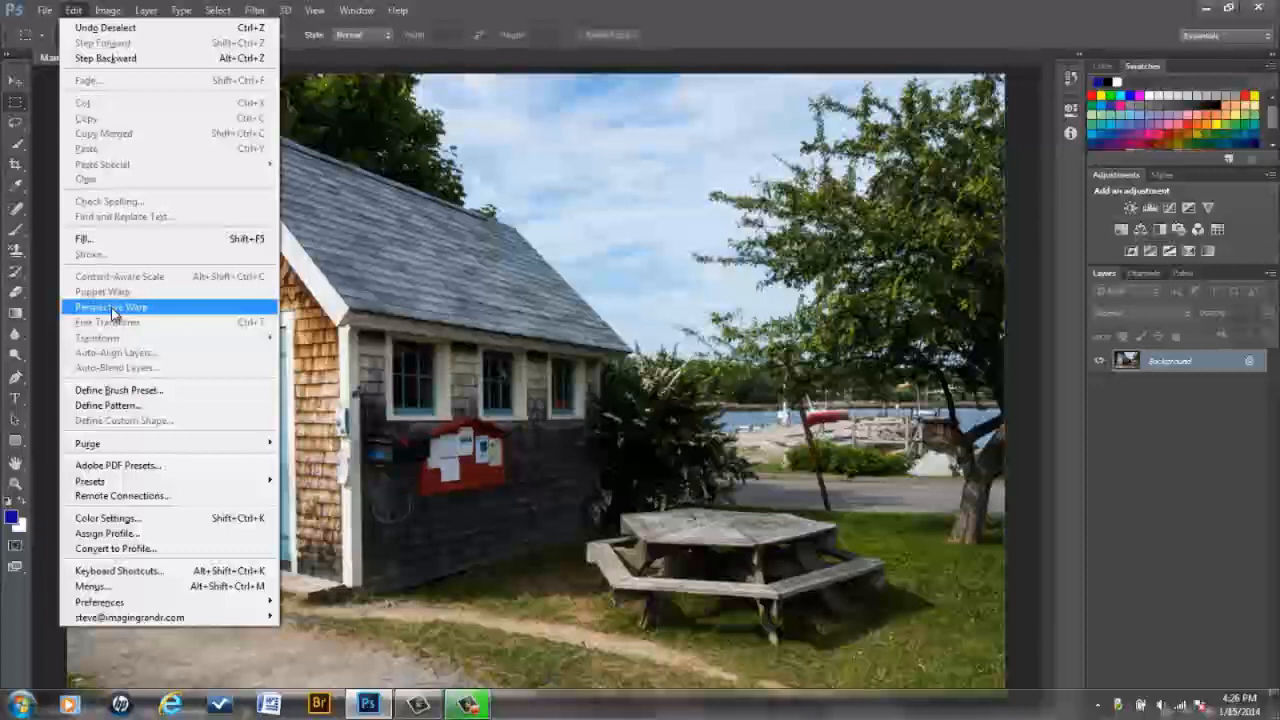
pyautogui.click(110, 308)
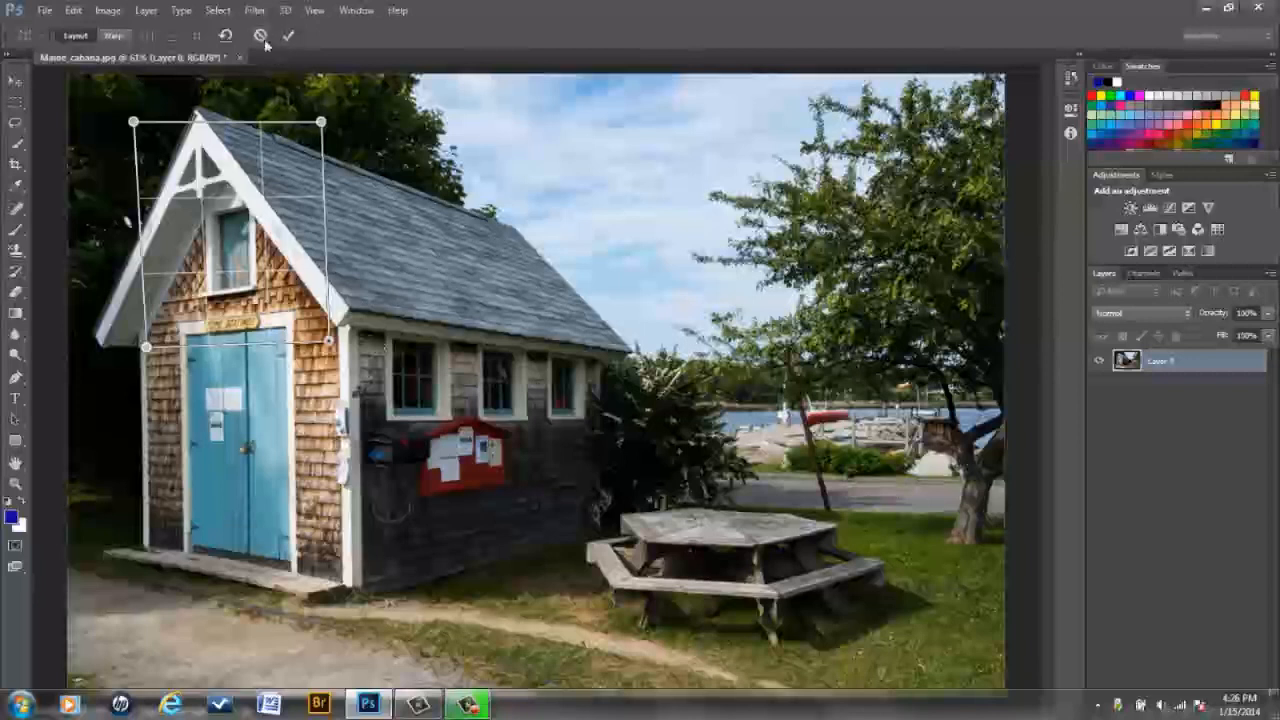
pyautogui.click(288, 36)
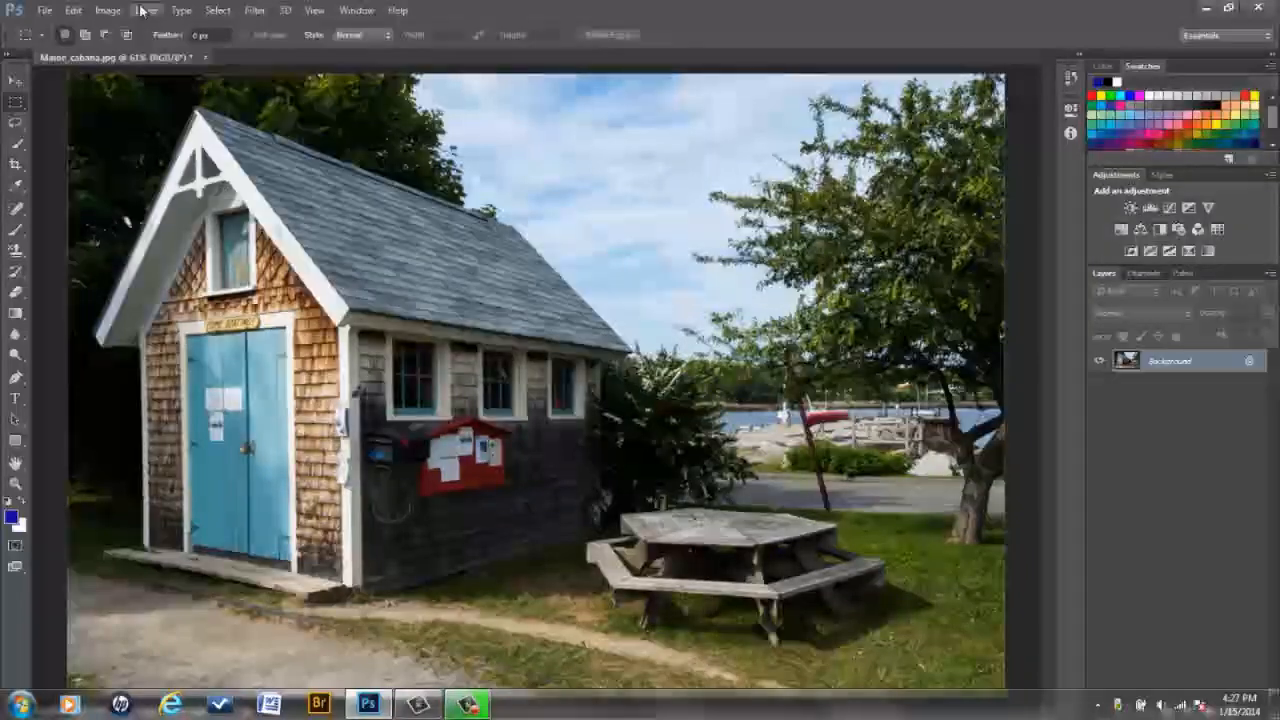
pyautogui.click(72, 10)
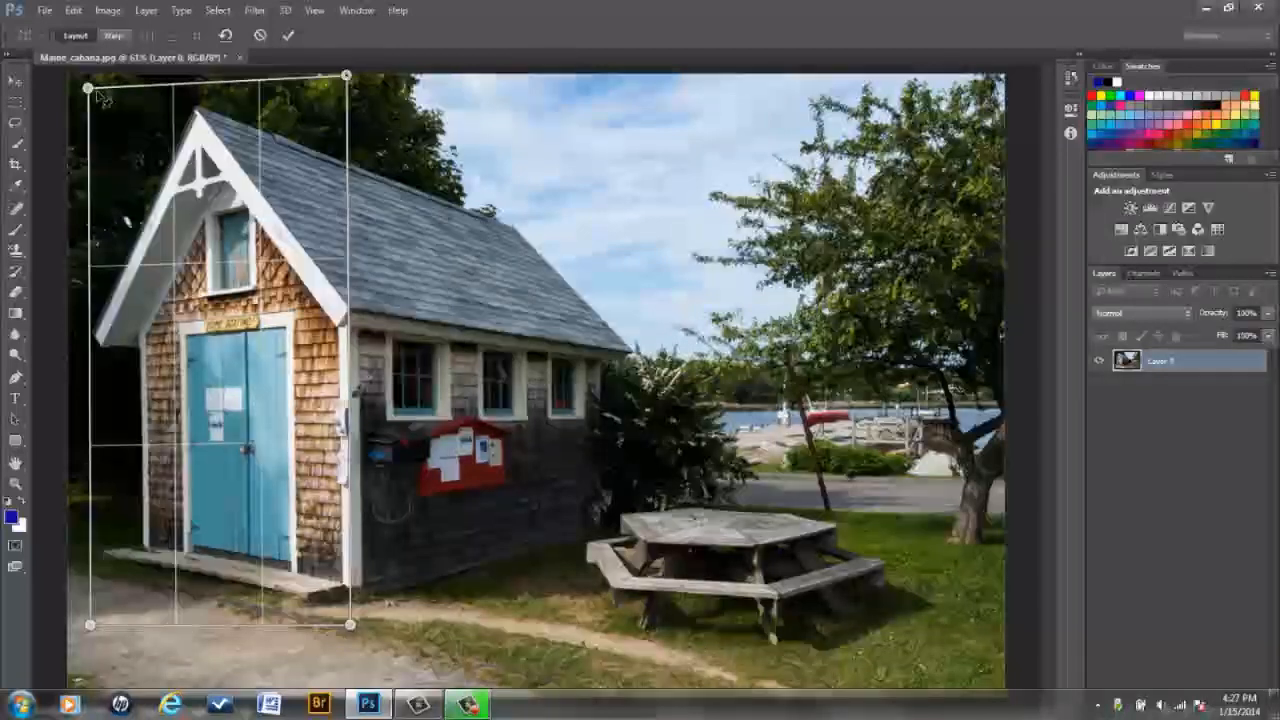
# Drag the plane's four corner pins onto the front gable wall's corners.
pyautogui.moveTo(88, 80); pyautogui.dragTo(88, 108)
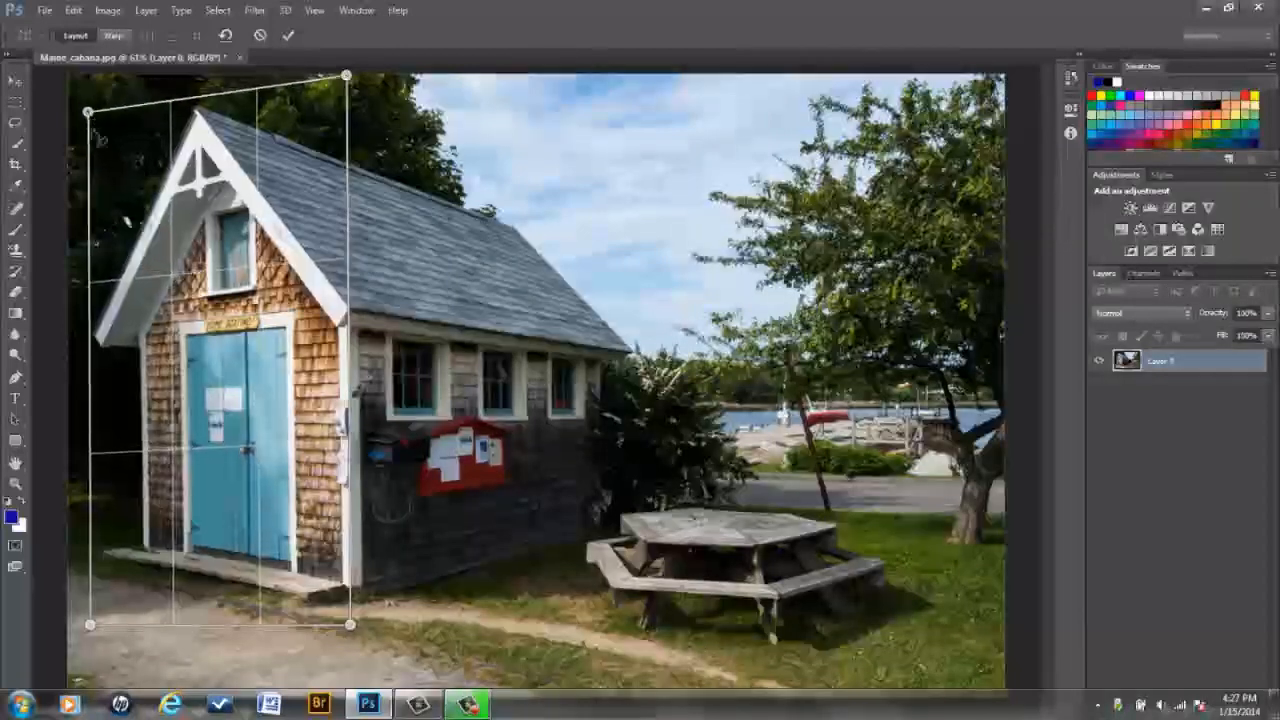
pyautogui.moveTo(98, 624); pyautogui.dragTo(88, 592)
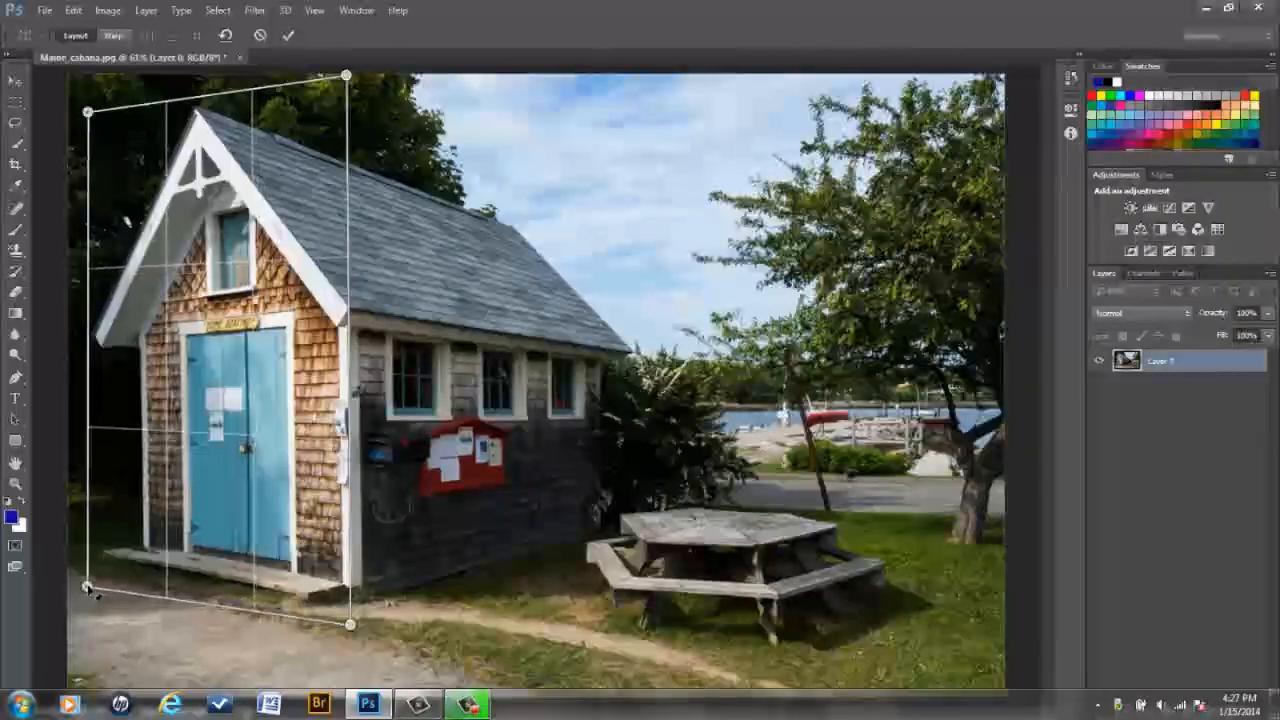
pyautogui.moveTo(84, 592); pyautogui.dragTo(88, 572)
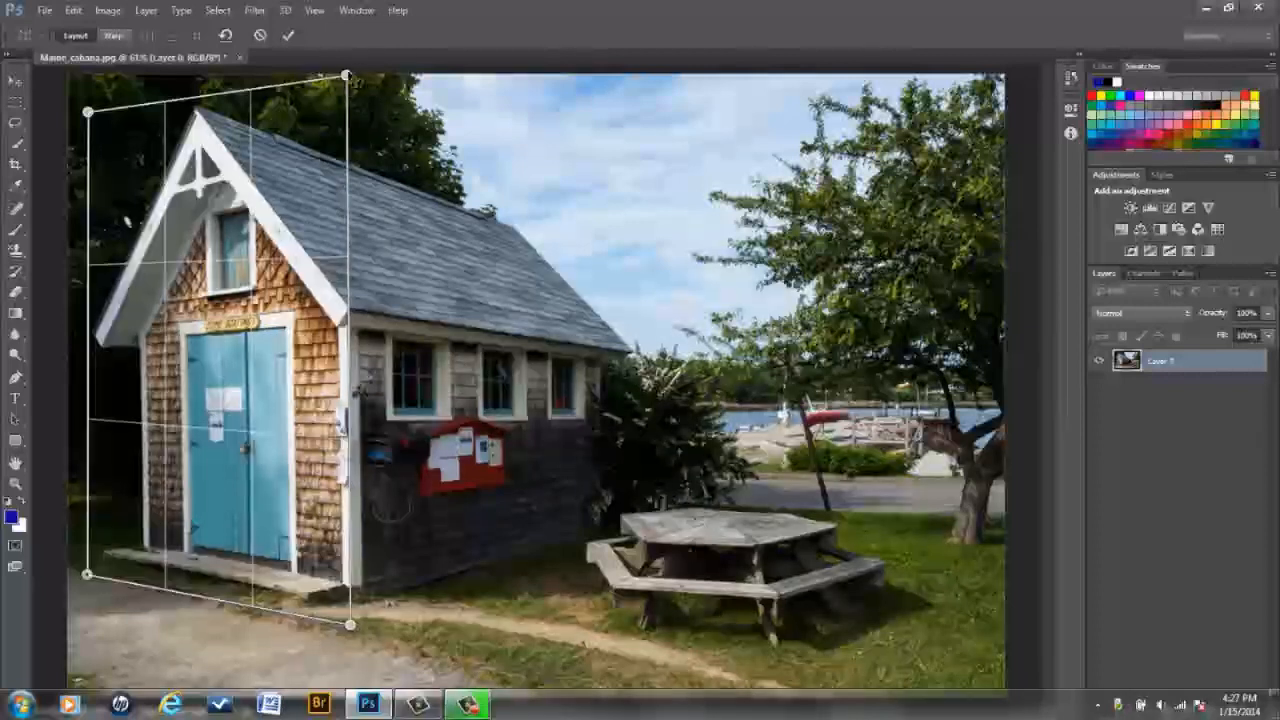
pyautogui.moveTo(348, 78); pyautogui.dragTo(358, 76)
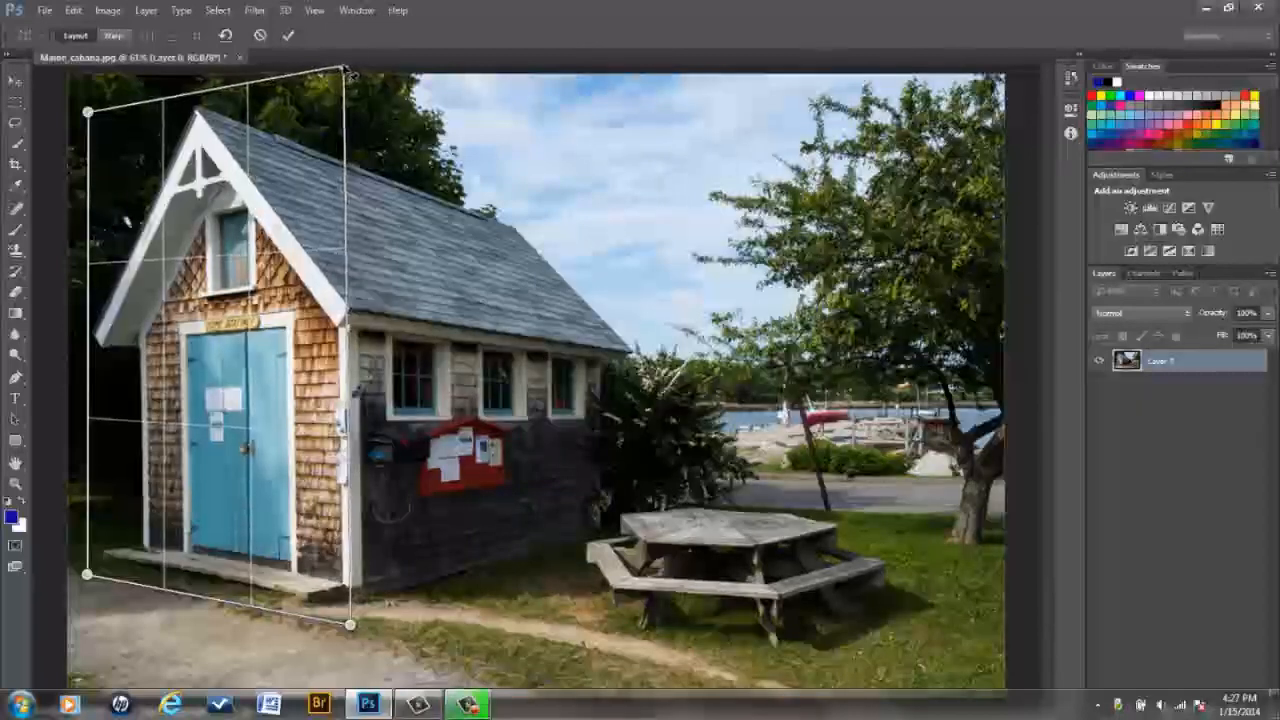
pyautogui.moveTo(348, 624); pyautogui.dragTo(360, 628)
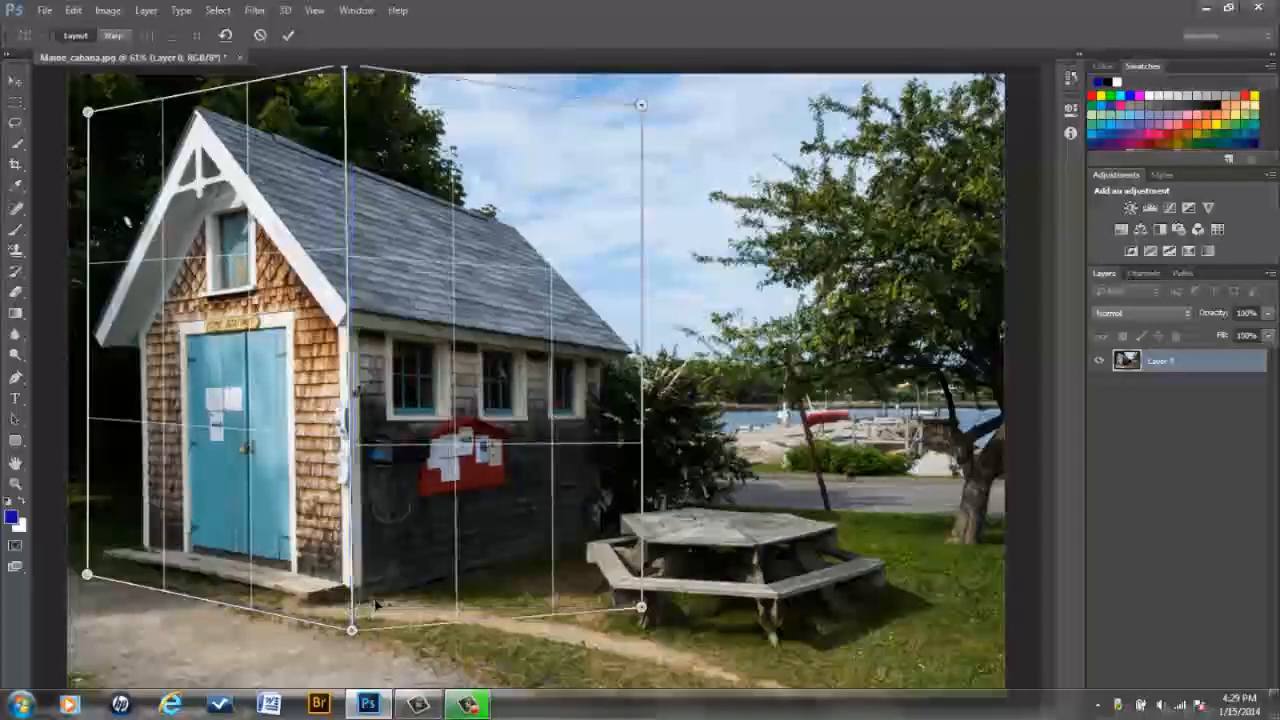
# Fit the side plane's right corners onto the roof eave and the wall's base.
pyautogui.moveTo(640, 104); pyautogui.dragTo(644, 110)
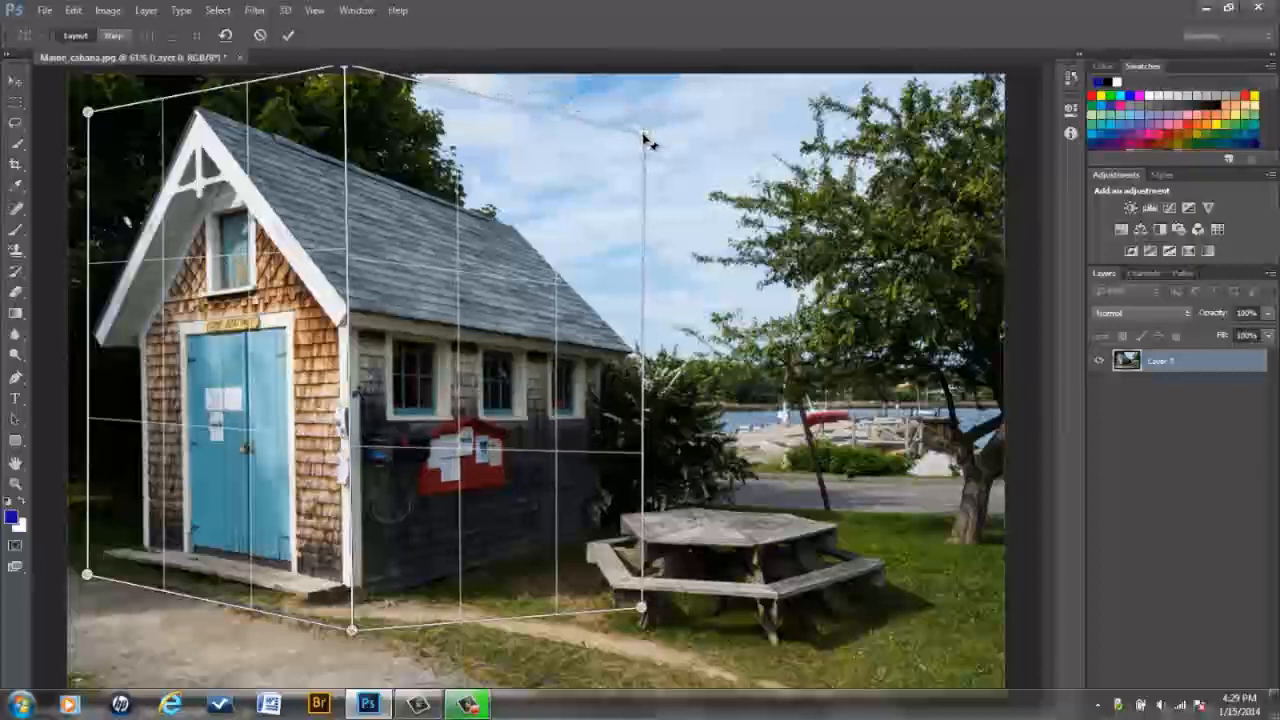
pyautogui.moveTo(644, 138); pyautogui.dragTo(644, 140)
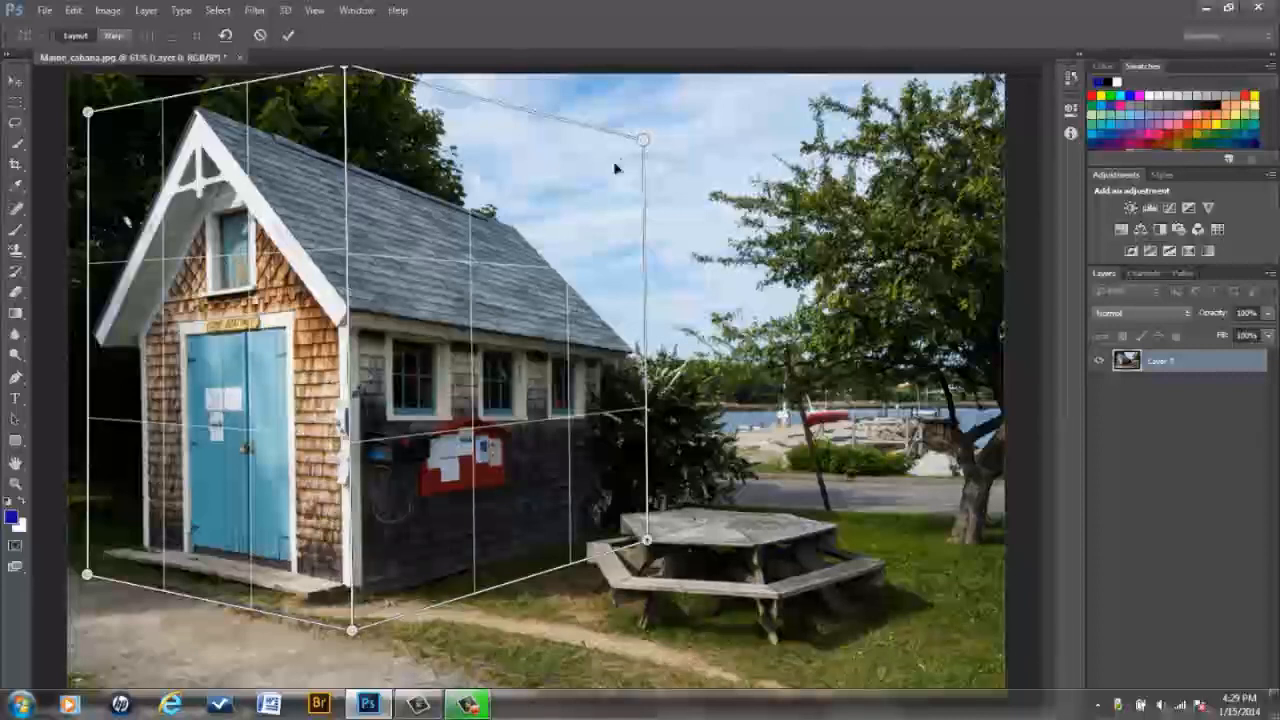
pyautogui.moveTo(642, 140); pyautogui.dragTo(640, 156)
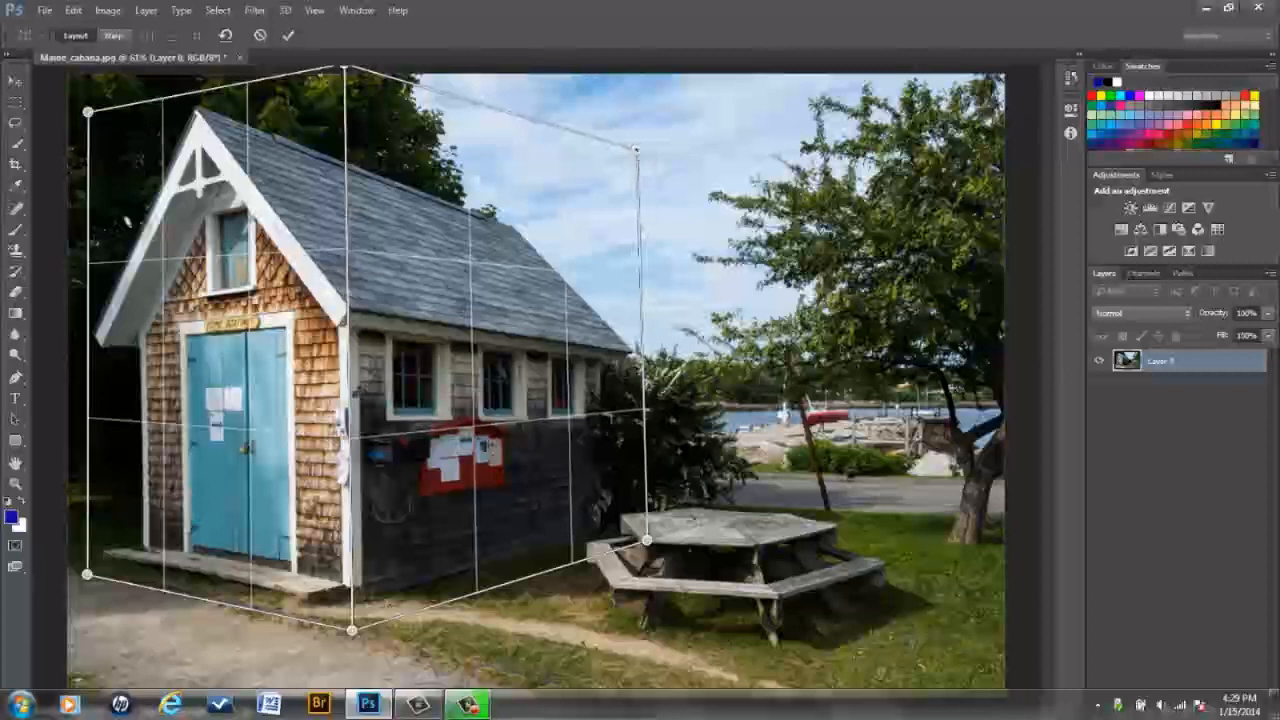
pyautogui.moveTo(636, 150); pyautogui.dragTo(640, 164)
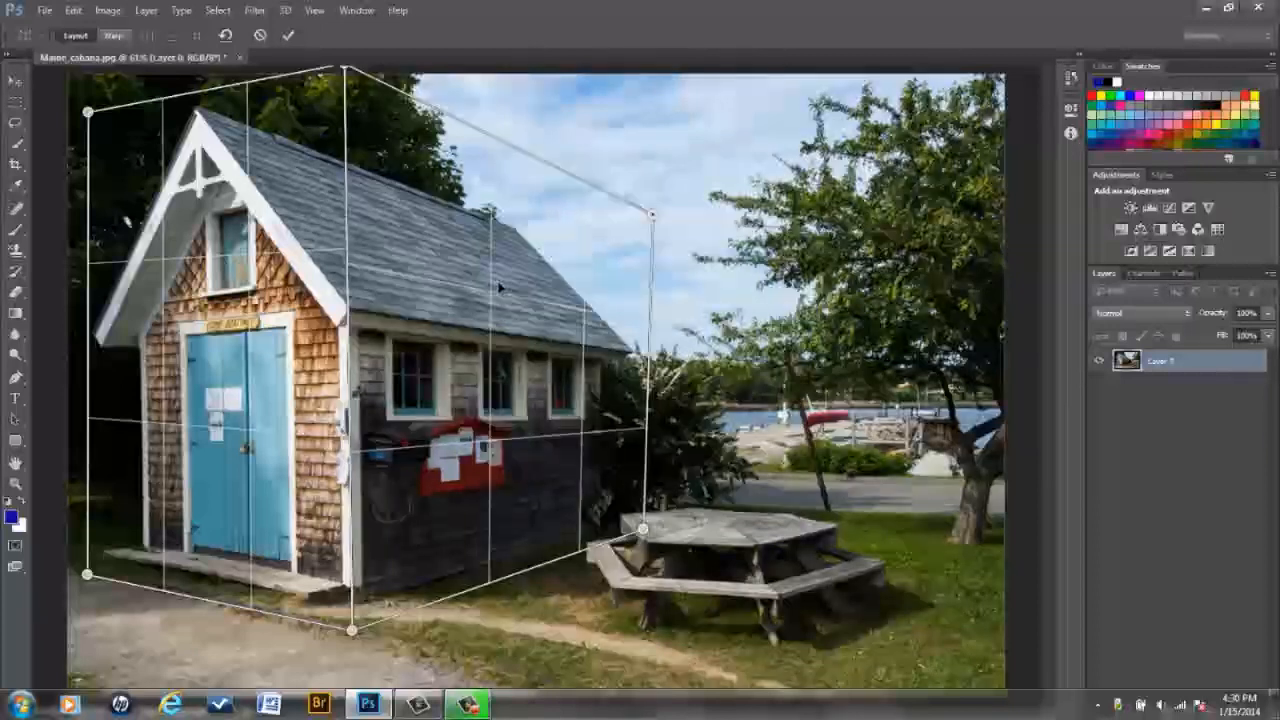
pyautogui.moveTo(648, 212); pyautogui.dragTo(648, 216)
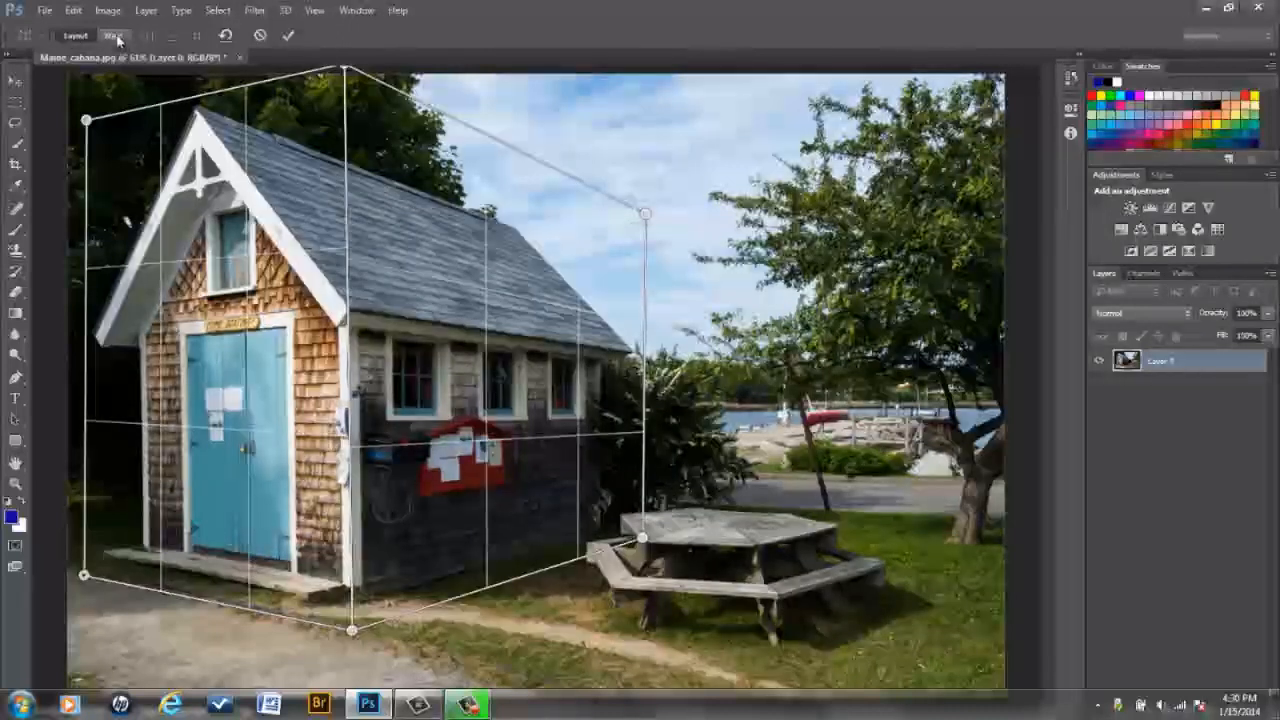
pyautogui.click(112, 36)
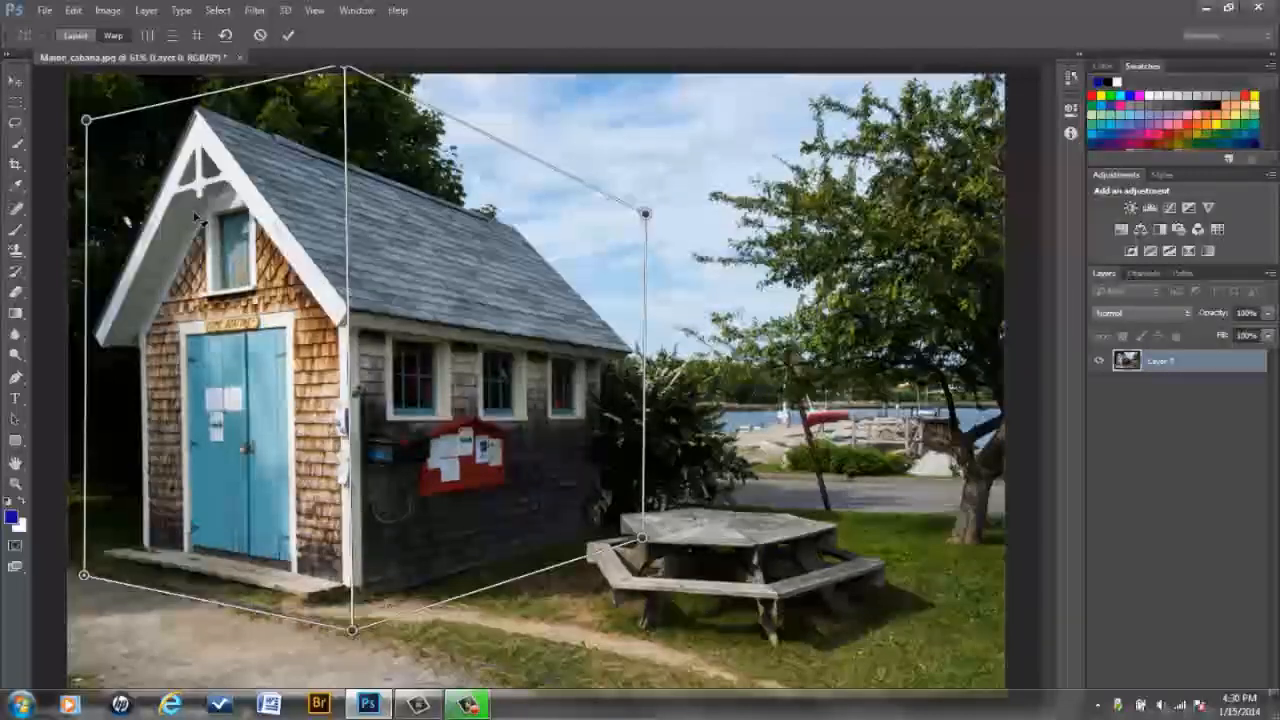
pyautogui.moveTo(340, 104)
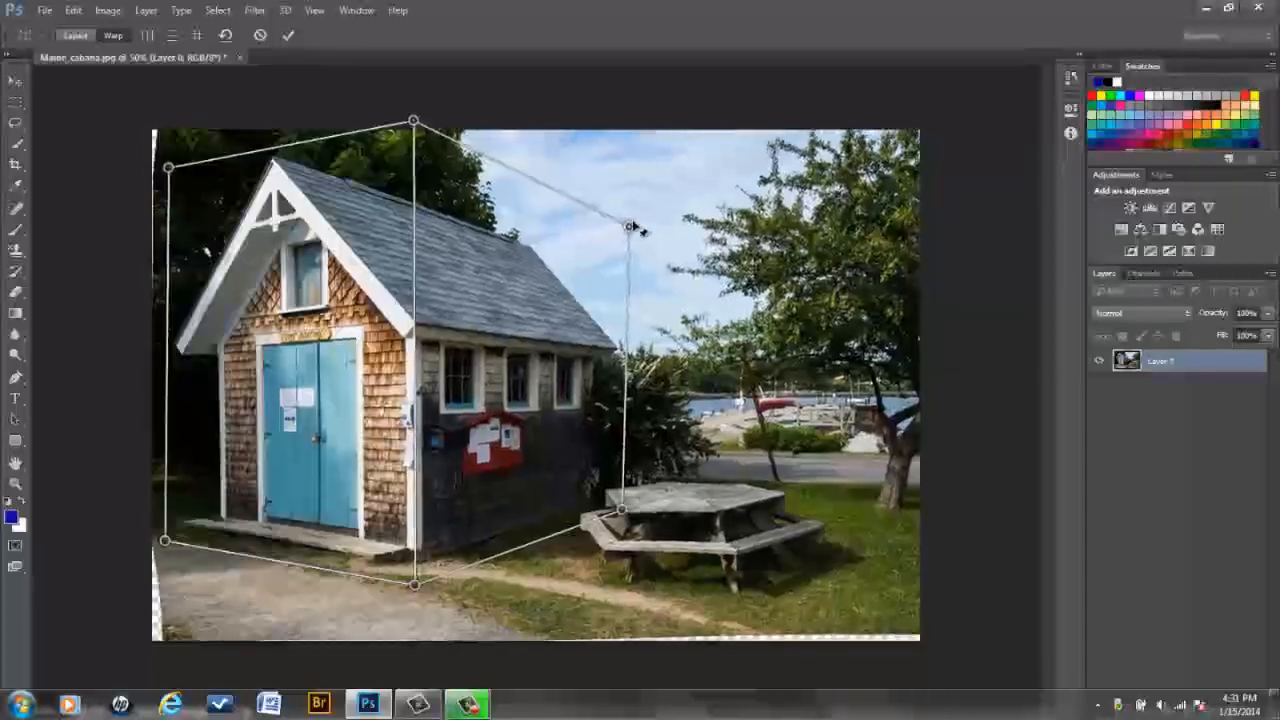
pyautogui.moveTo(632, 224); pyautogui.dragTo(636, 218)
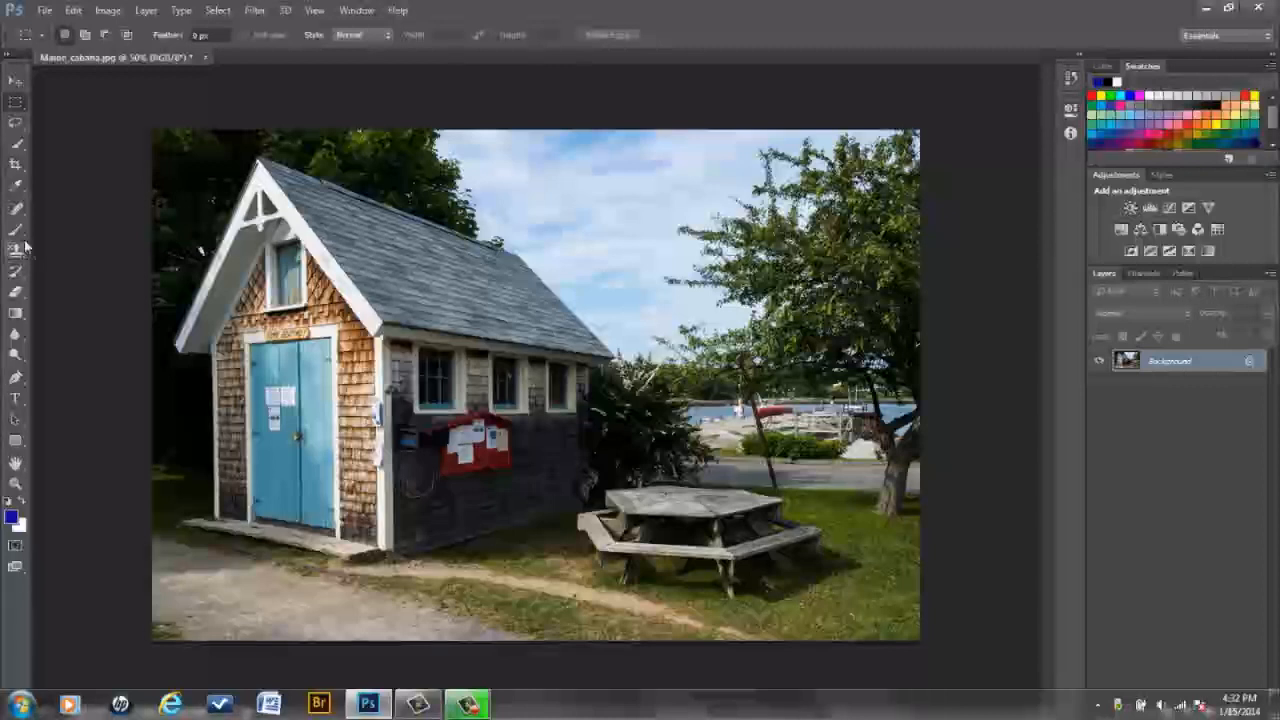
pyautogui.click(16, 210)
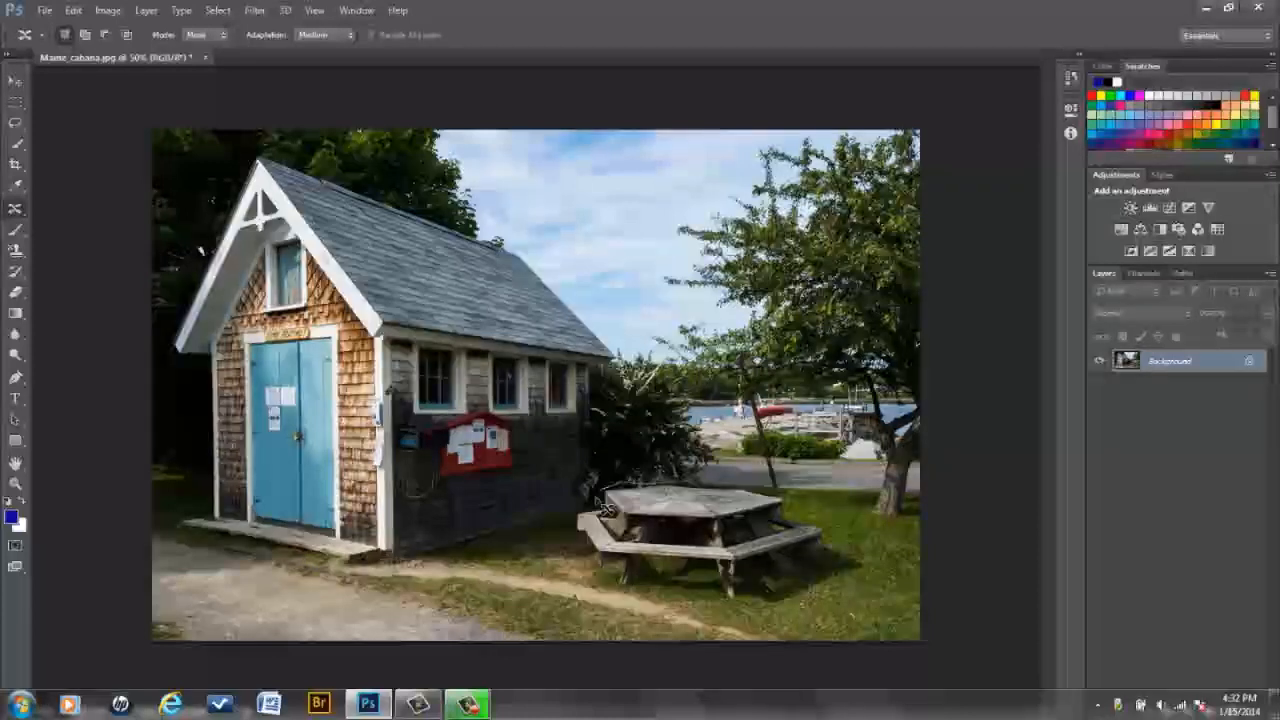
pyautogui.moveTo(618, 592)
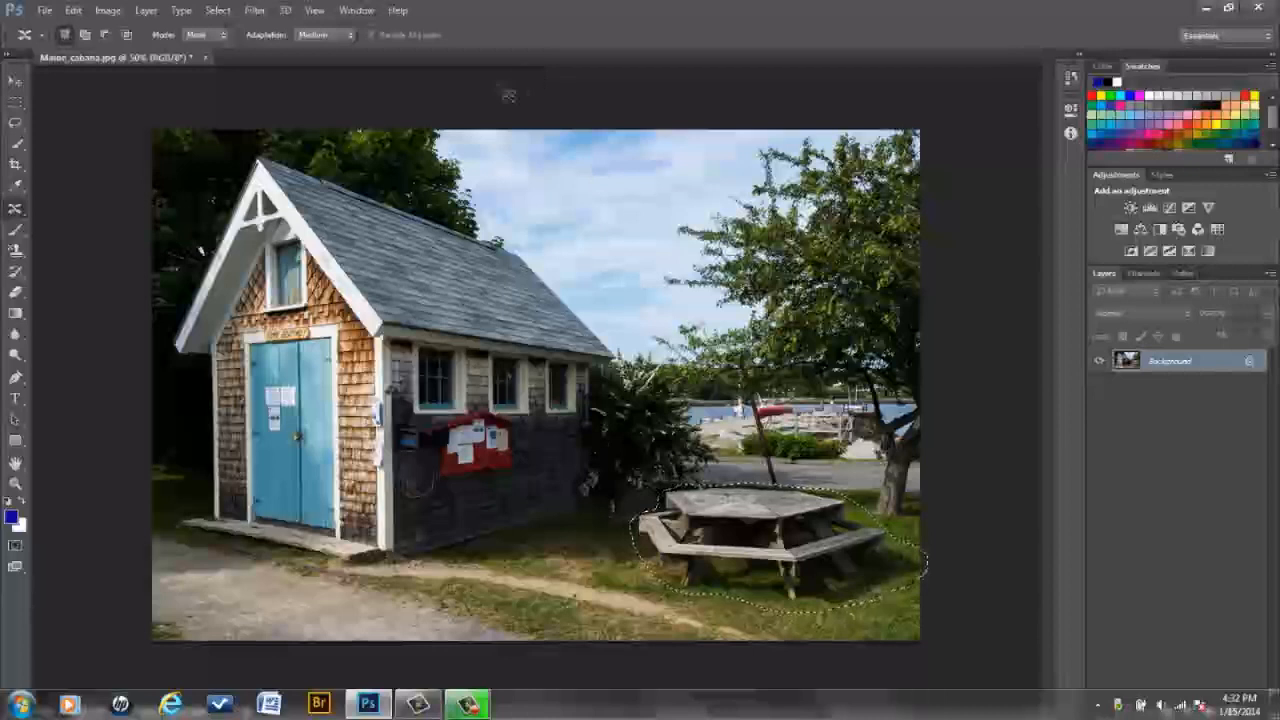
# Set the Content-Aware Move adaptation for the bench to Medium after trying a looser setting.
pyautogui.click(322, 36)
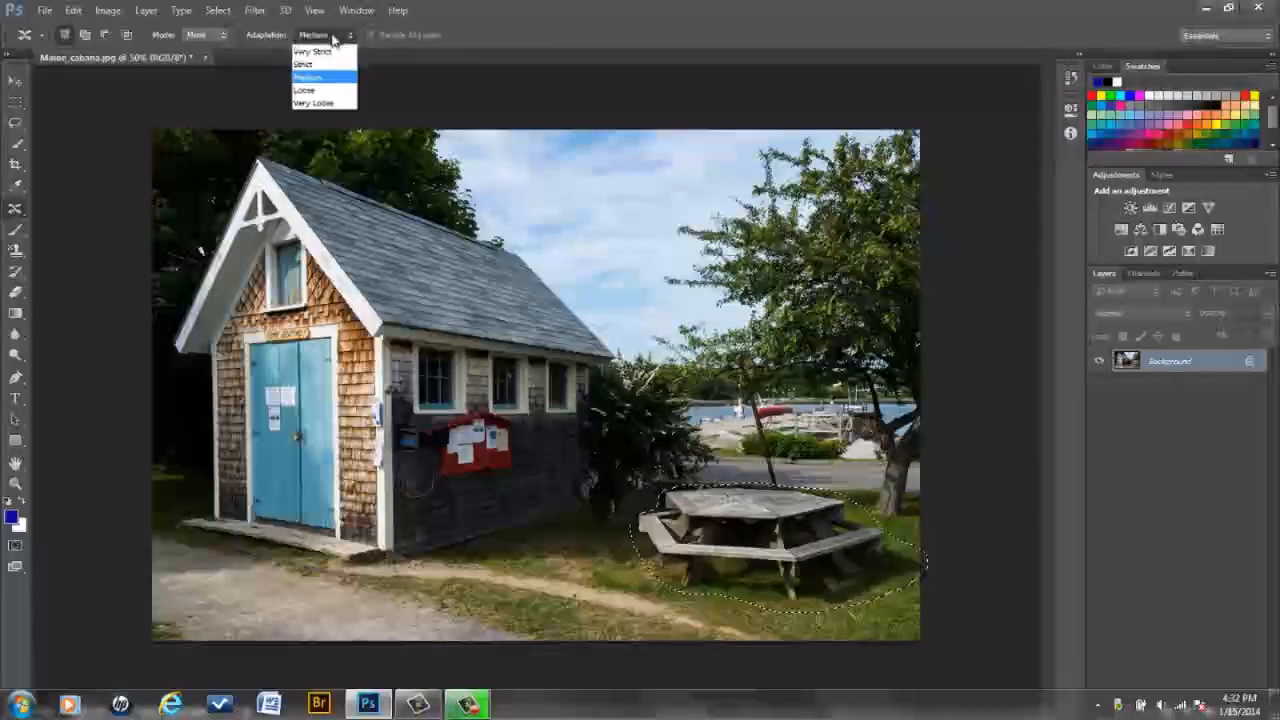
pyautogui.click(312, 52)
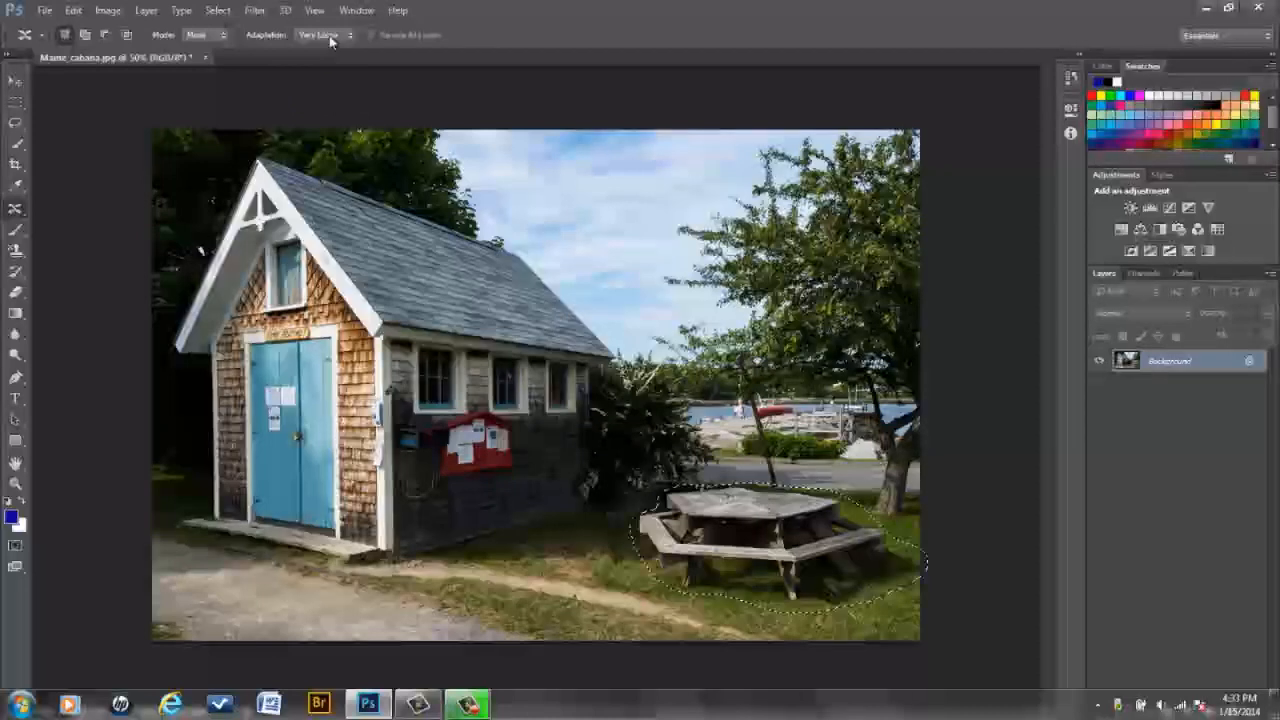
pyautogui.click(320, 36)
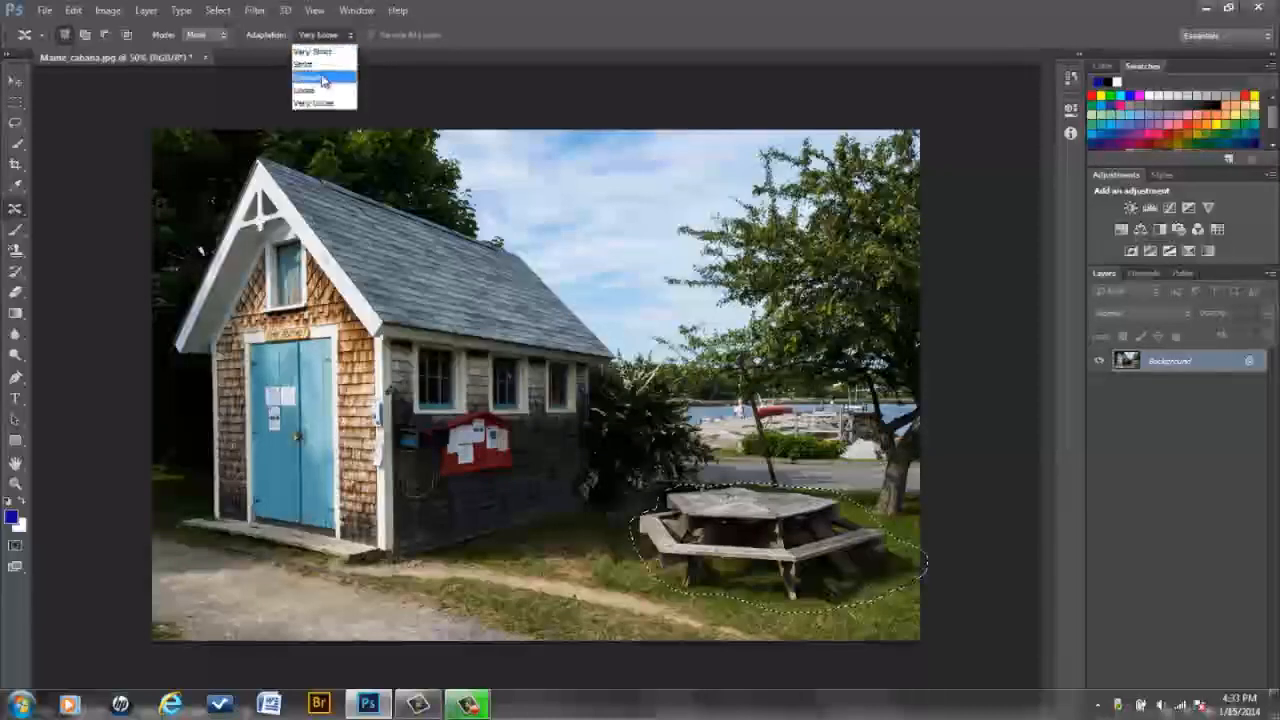
pyautogui.click(314, 76)
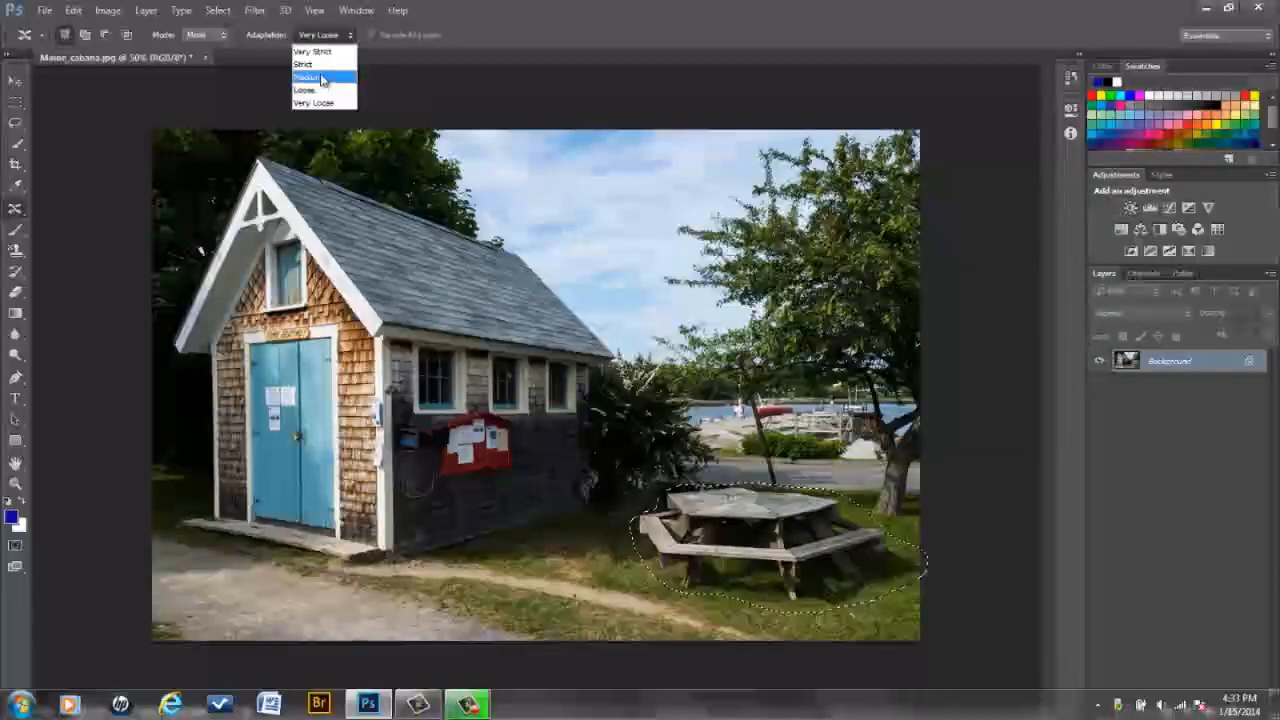
pyautogui.click(308, 76)
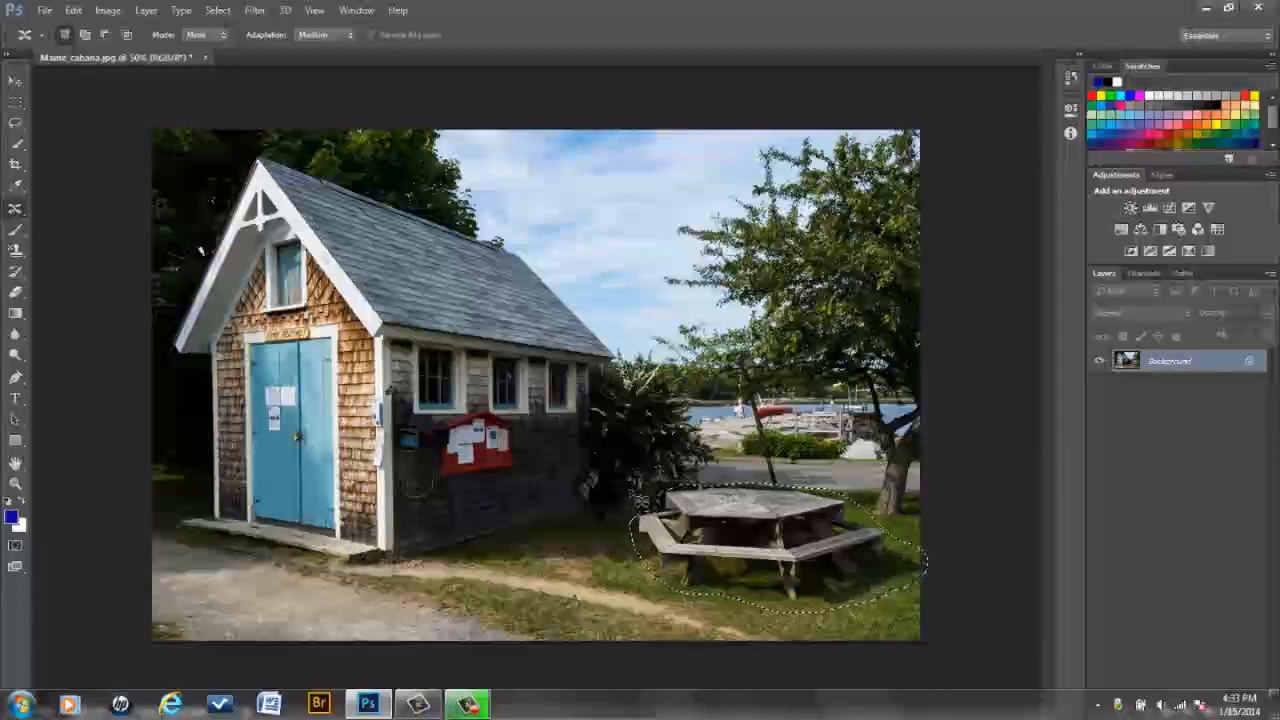
pyautogui.click(218, 10)
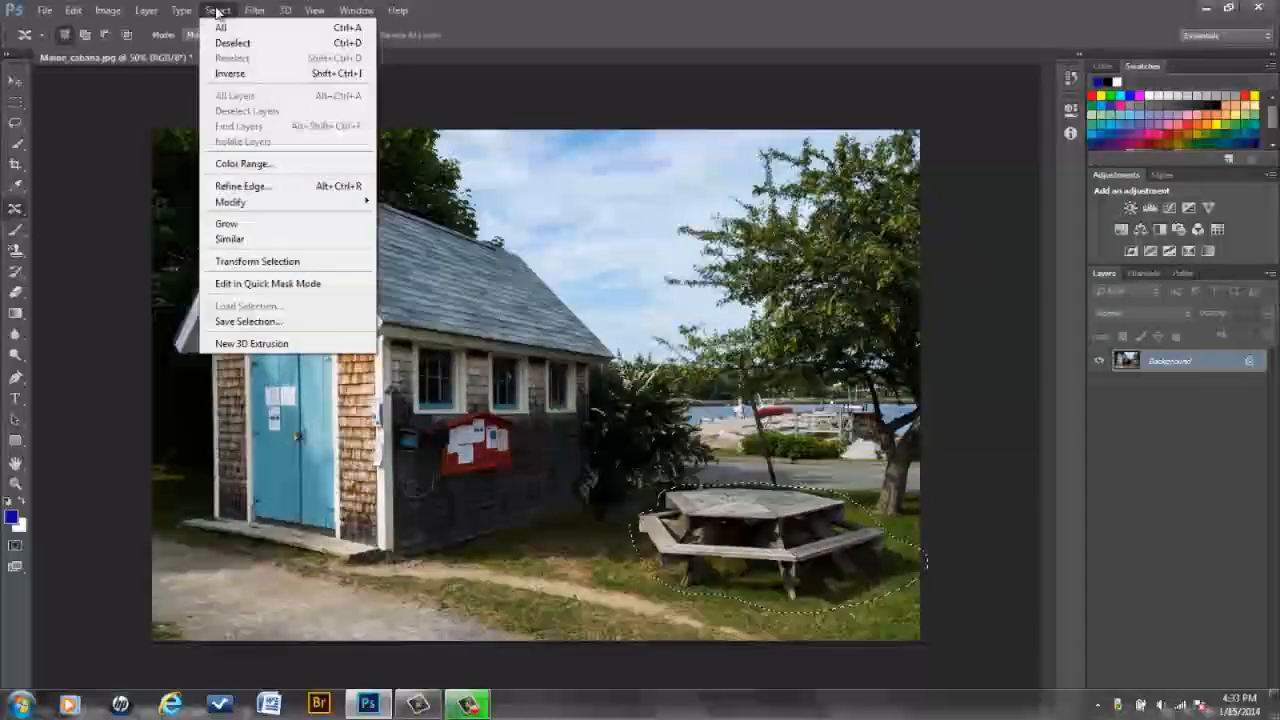
# Deselect the outline around the moved bench.
pyautogui.click(232, 42)
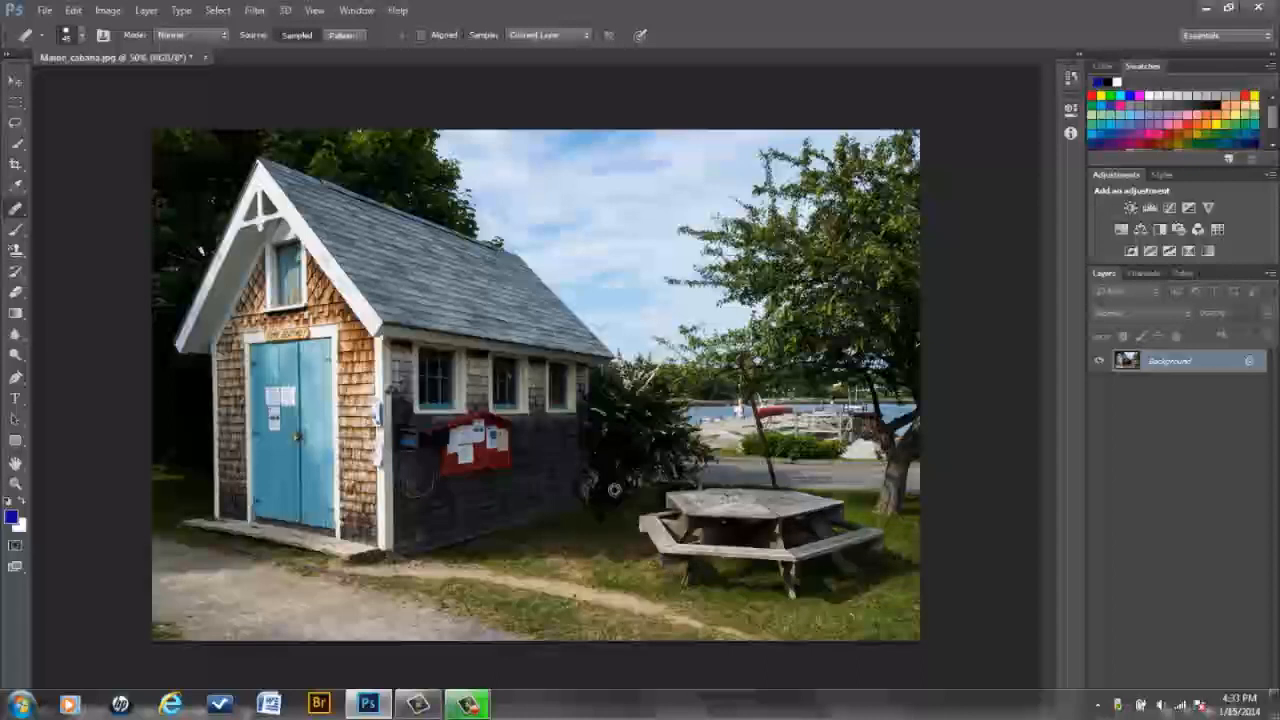
pyautogui.moveTo(618, 476)
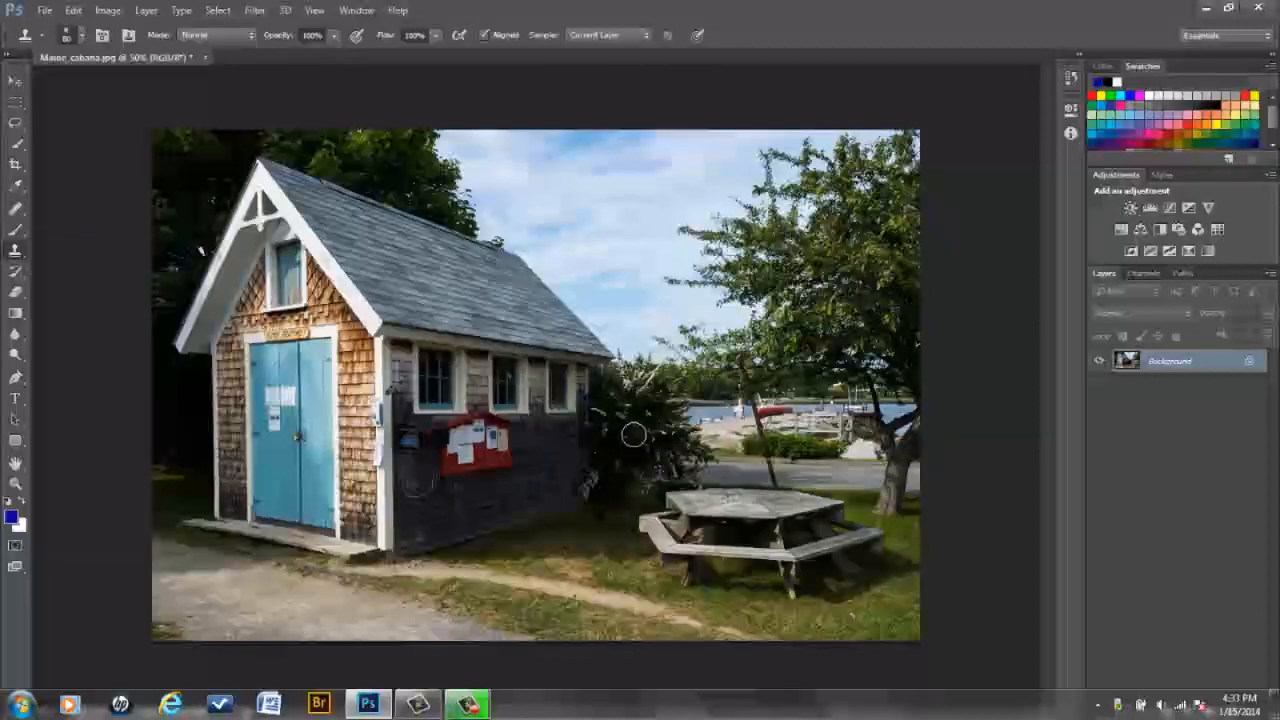
pyautogui.moveTo(620, 482)
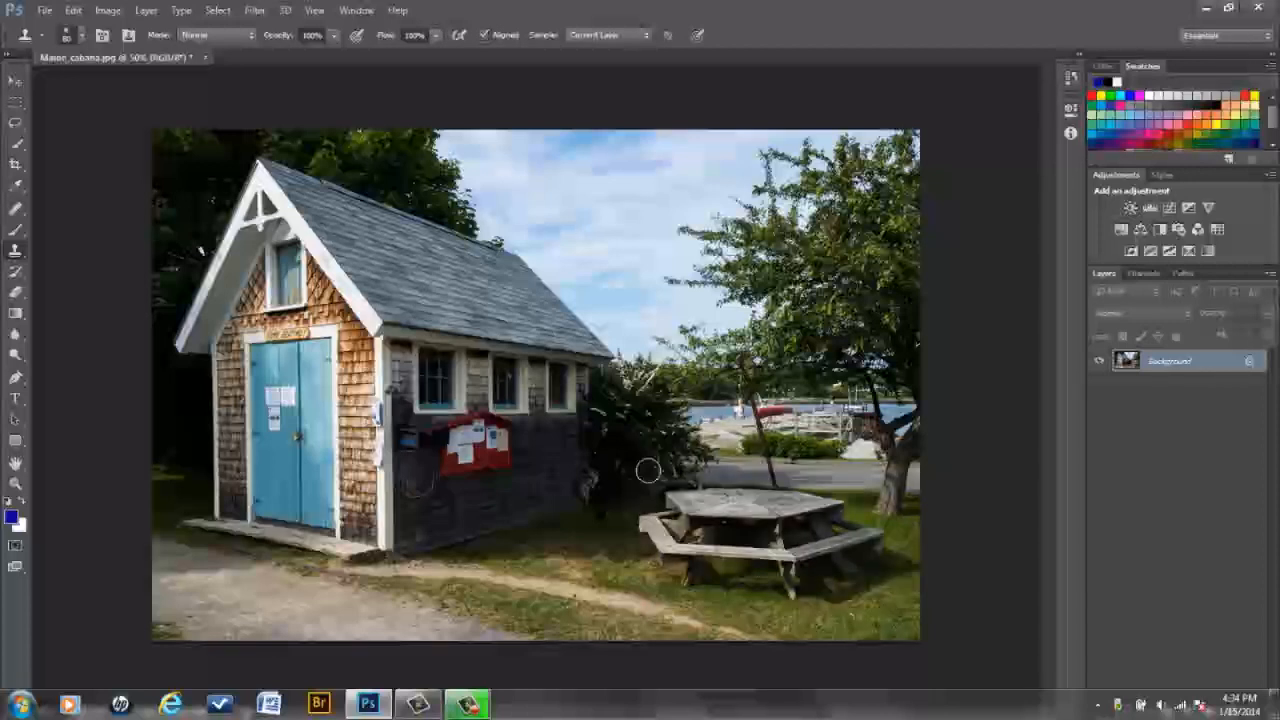
pyautogui.moveTo(630, 498)
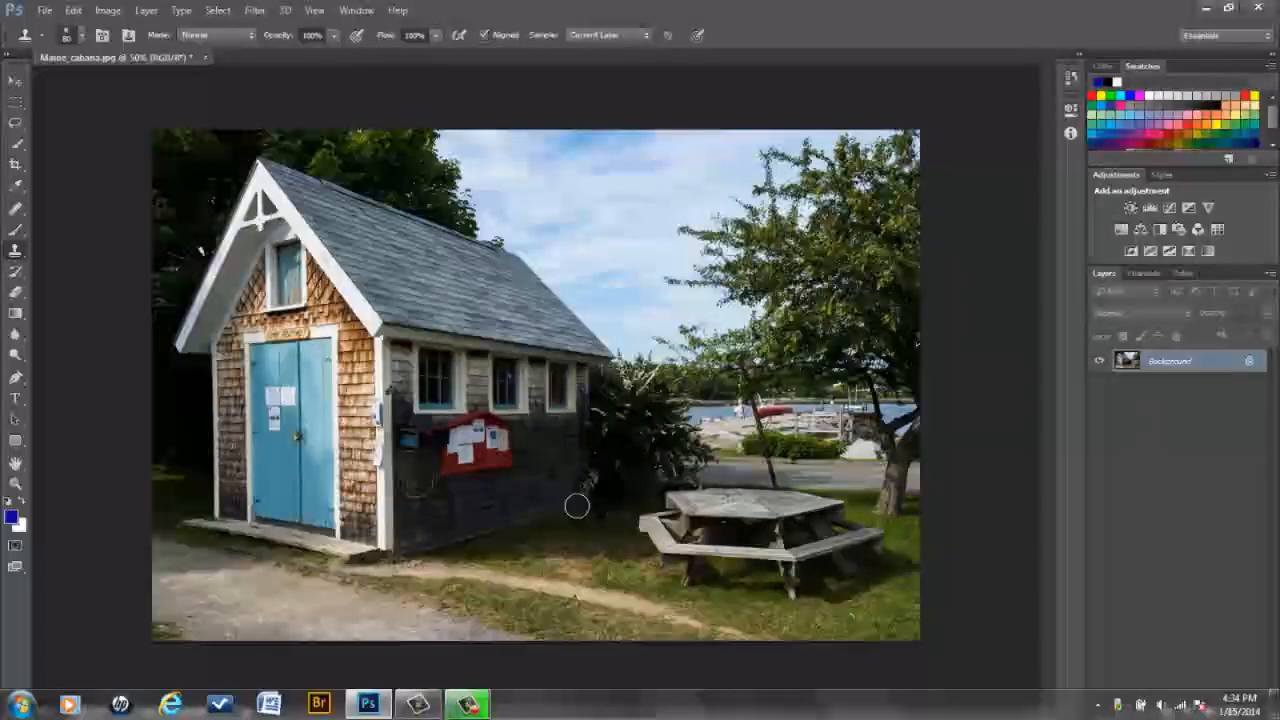
pyautogui.moveTo(148, 104)
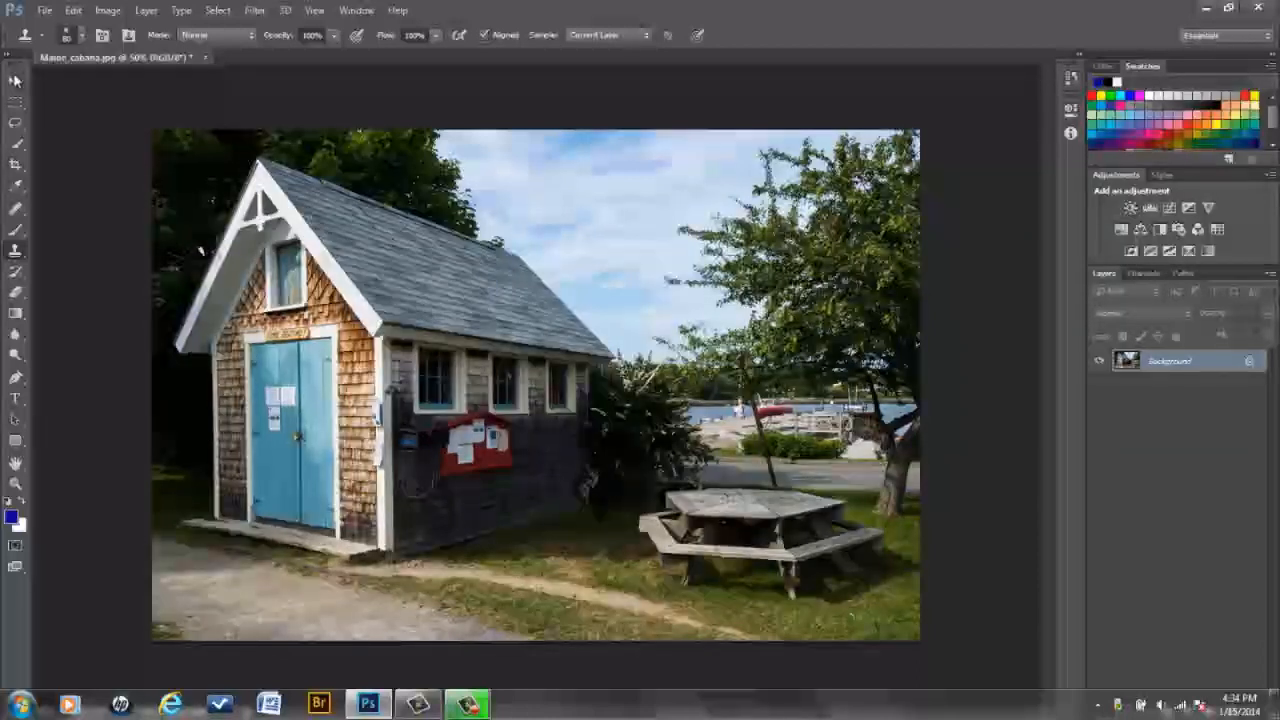
# Restart Perspective Warp on a converted layer with planes over the front and side walls.
pyautogui.click(72, 10)
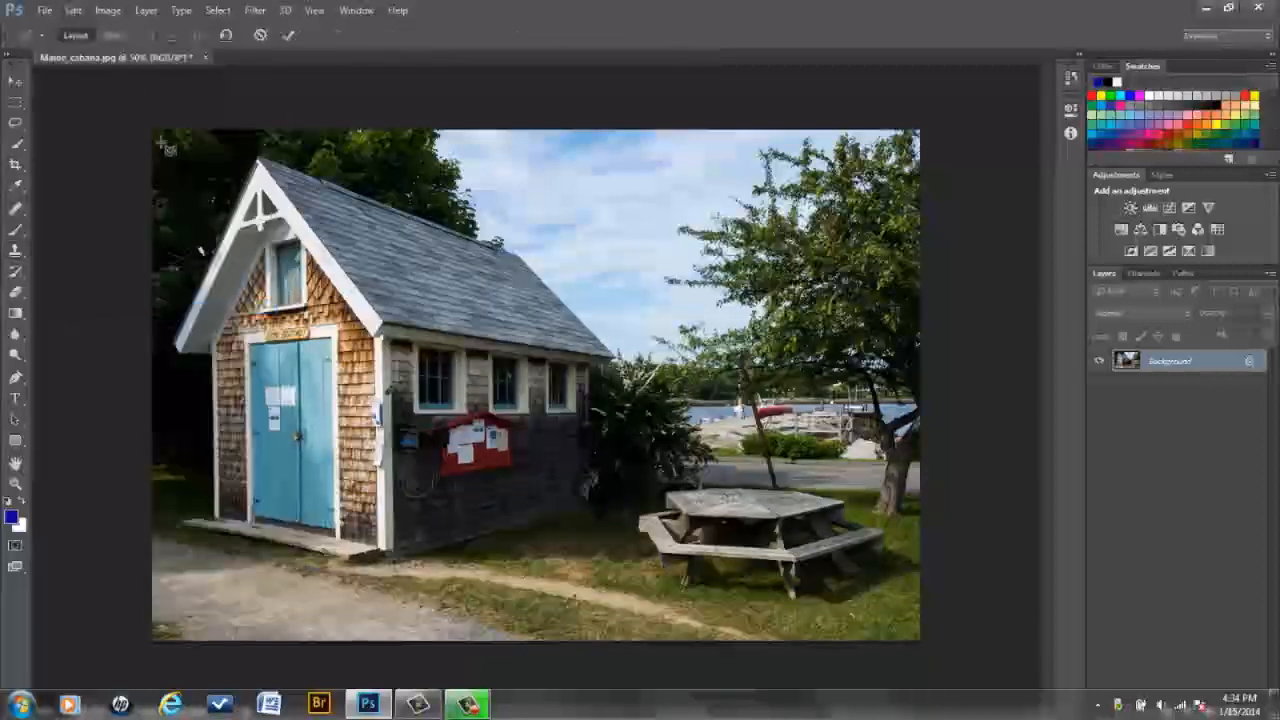
pyautogui.click(16, 164)
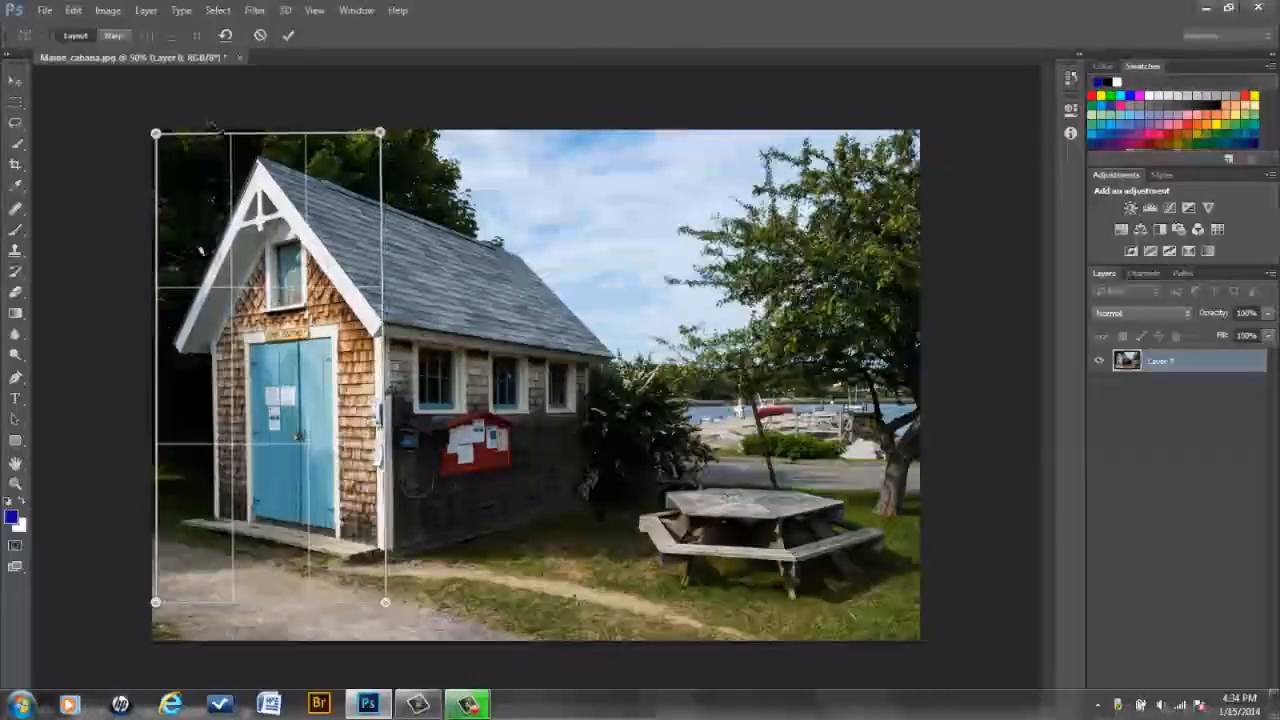
pyautogui.moveTo(380, 132); pyautogui.dragTo(380, 100)
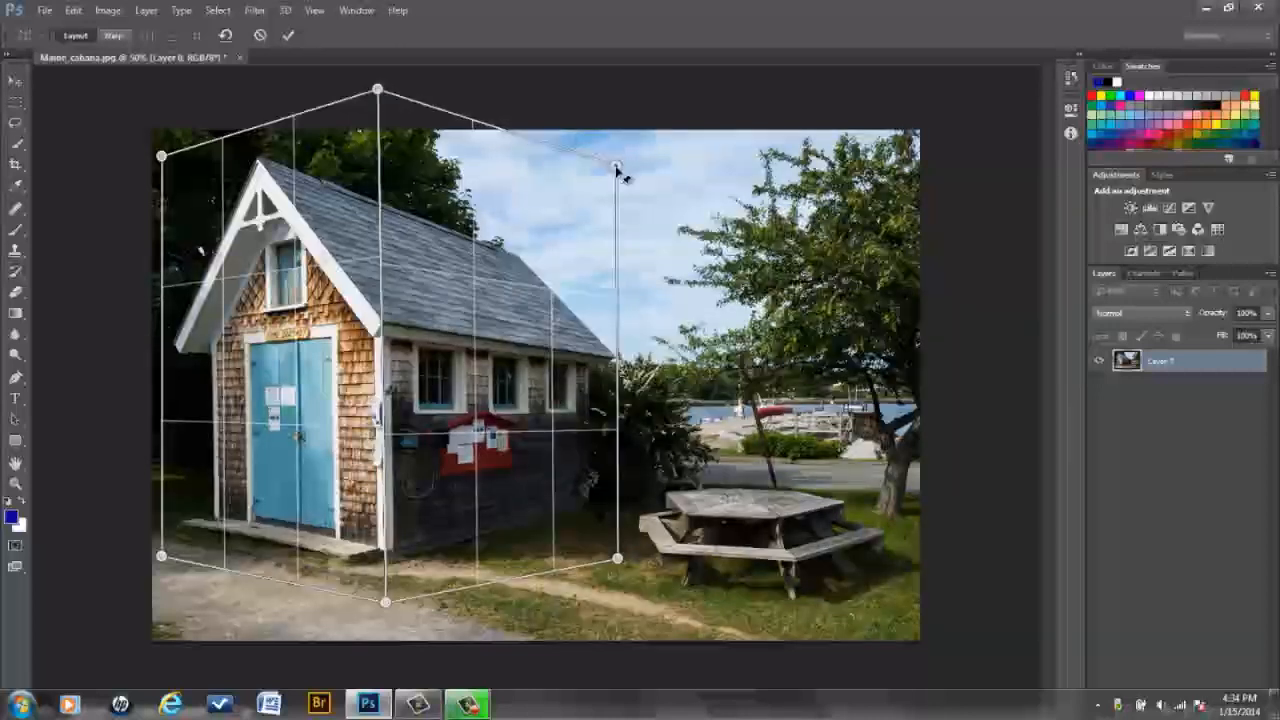
pyautogui.moveTo(616, 164); pyautogui.dragTo(616, 170)
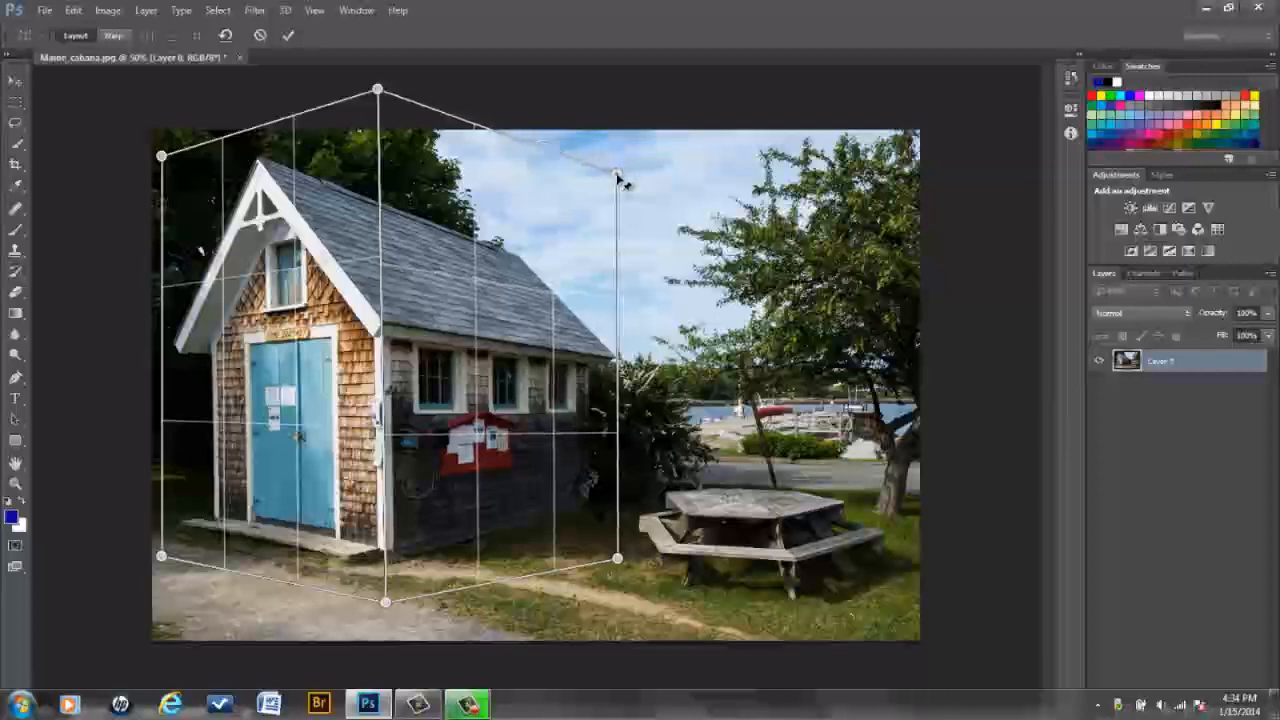
pyautogui.moveTo(616, 176); pyautogui.dragTo(628, 200)
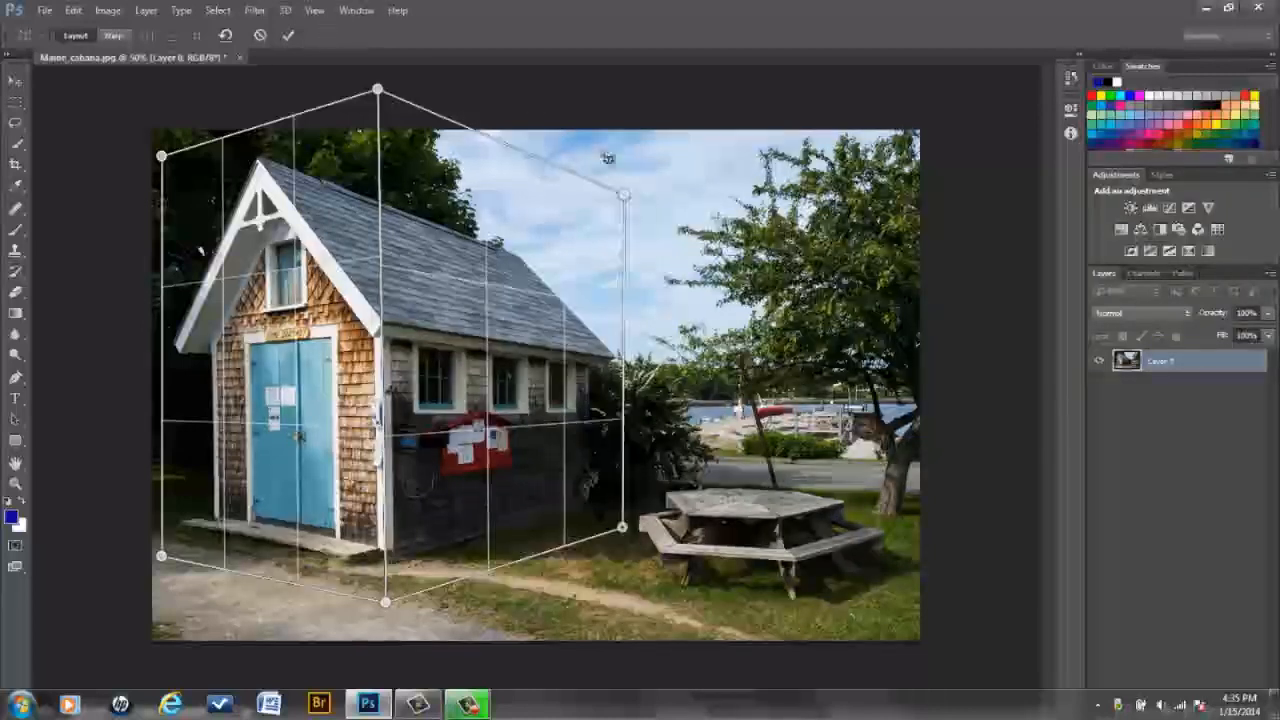
pyautogui.moveTo(620, 196); pyautogui.dragTo(624, 218)
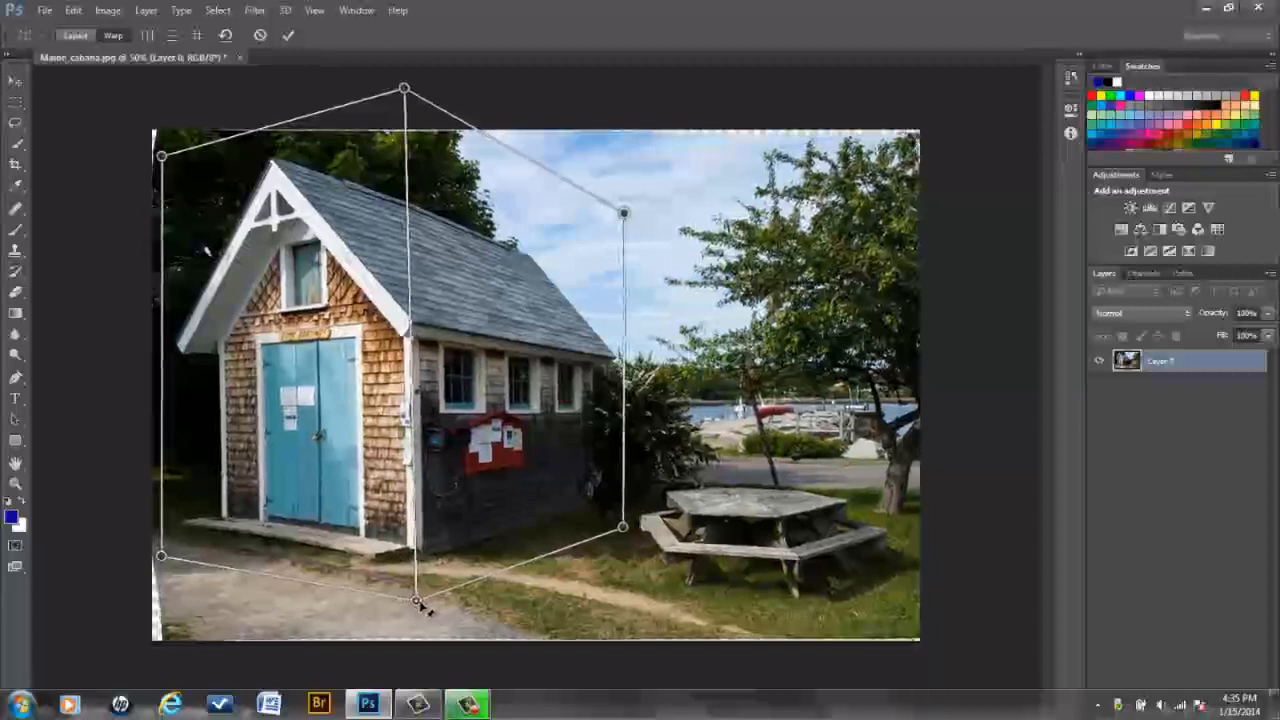
# Drag the wall corners until the cabana's verticals stand plumb.
pyautogui.moveTo(622, 212); pyautogui.dragTo(636, 220)
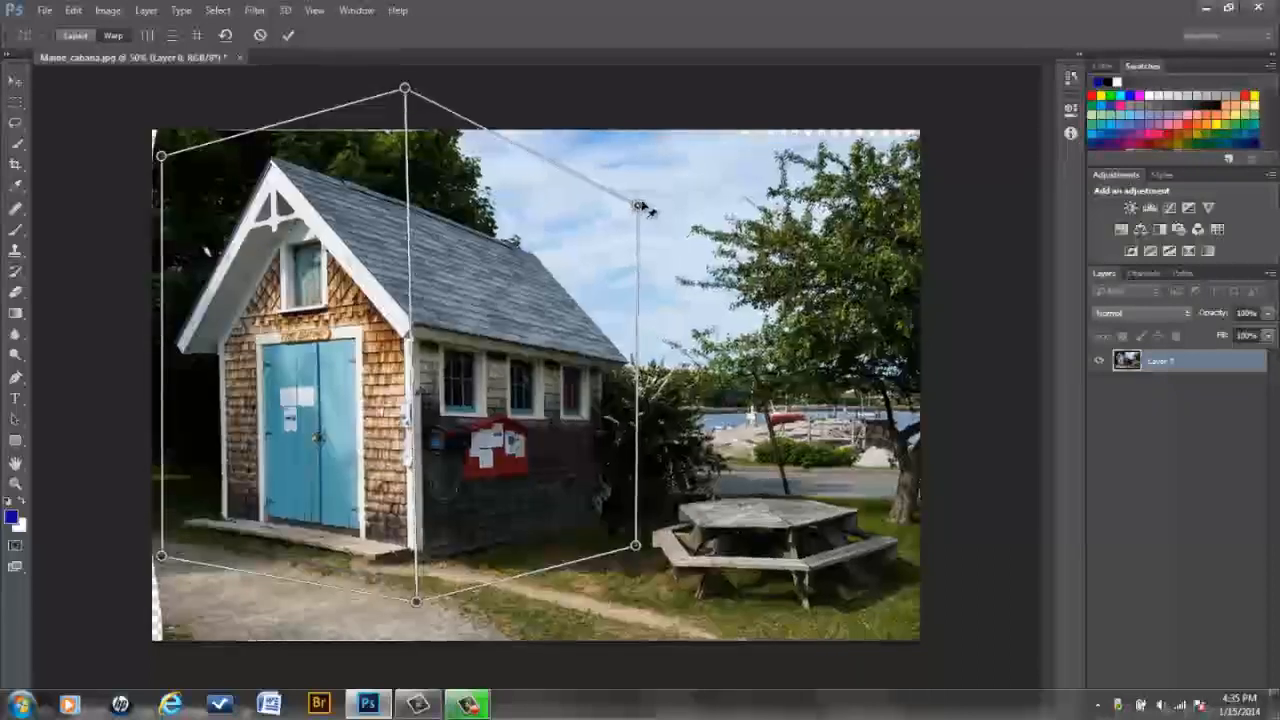
pyautogui.moveTo(638, 204); pyautogui.dragTo(648, 190)
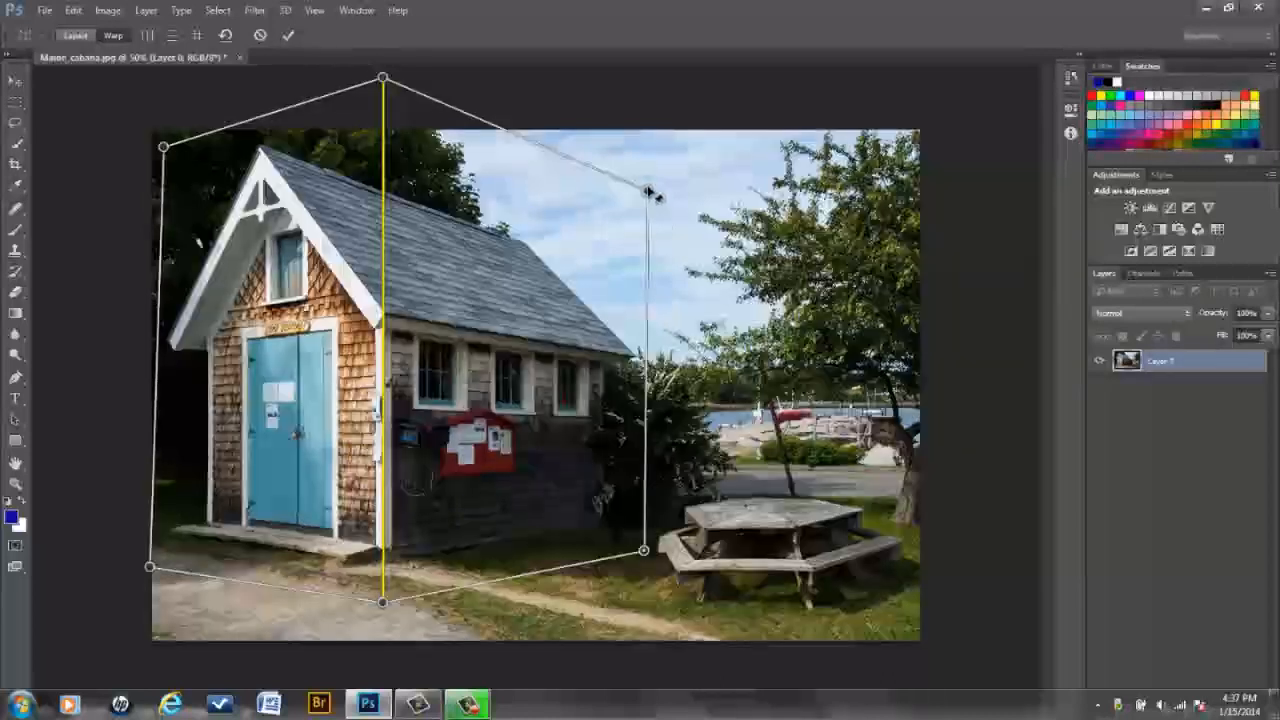
pyautogui.moveTo(650, 196); pyautogui.dragTo(652, 178)
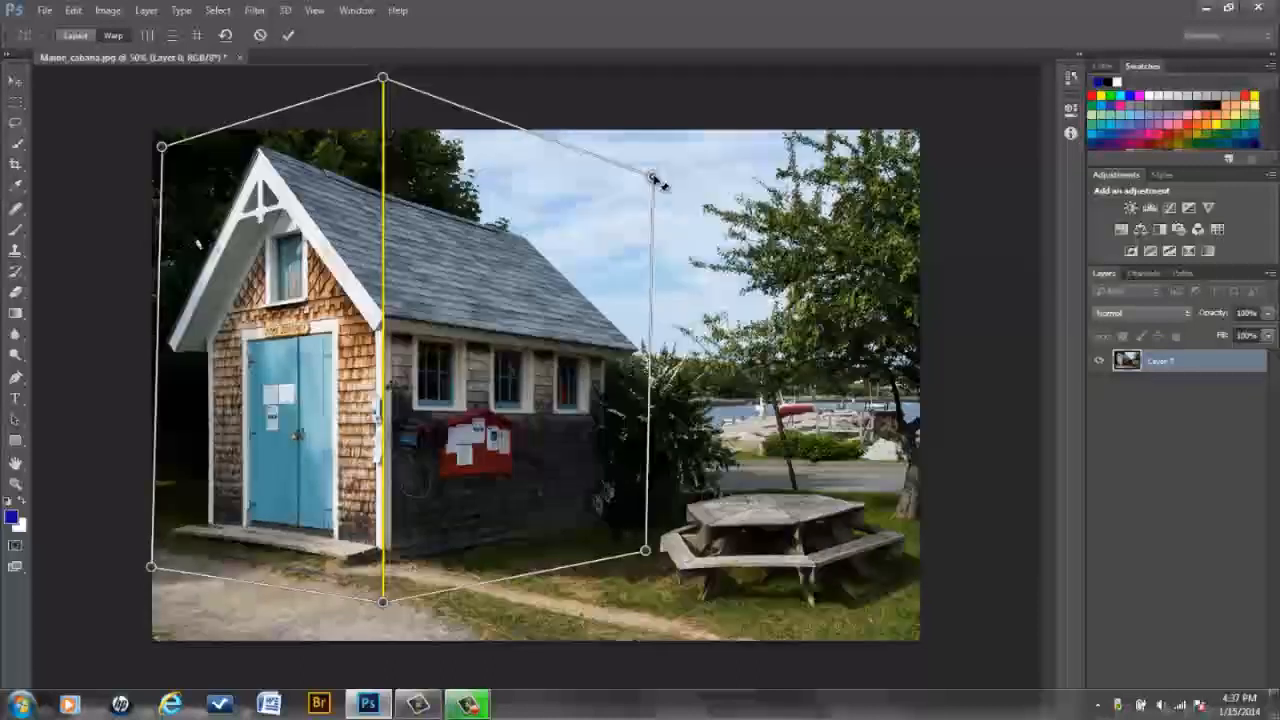
pyautogui.moveTo(656, 178); pyautogui.dragTo(650, 160)
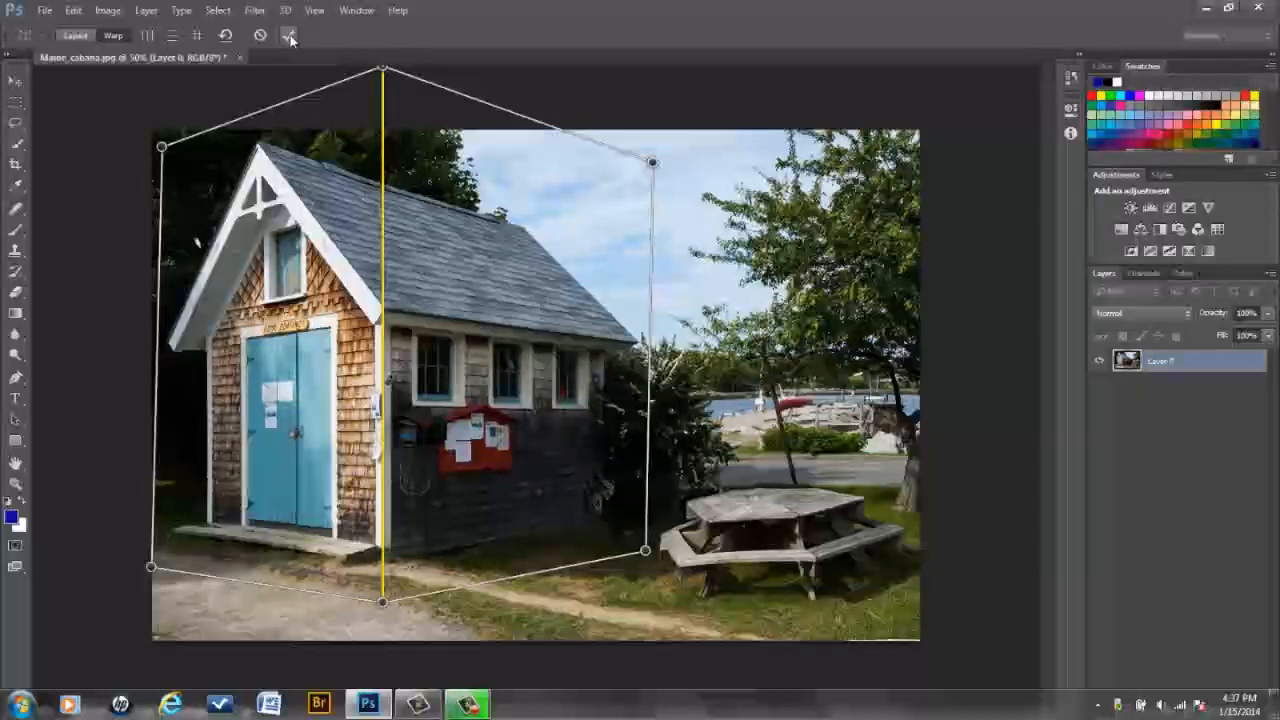
# Commit the straightened building and begin a Warp-mode transform of the marquee-selected bench area.
pyautogui.click(290, 36)
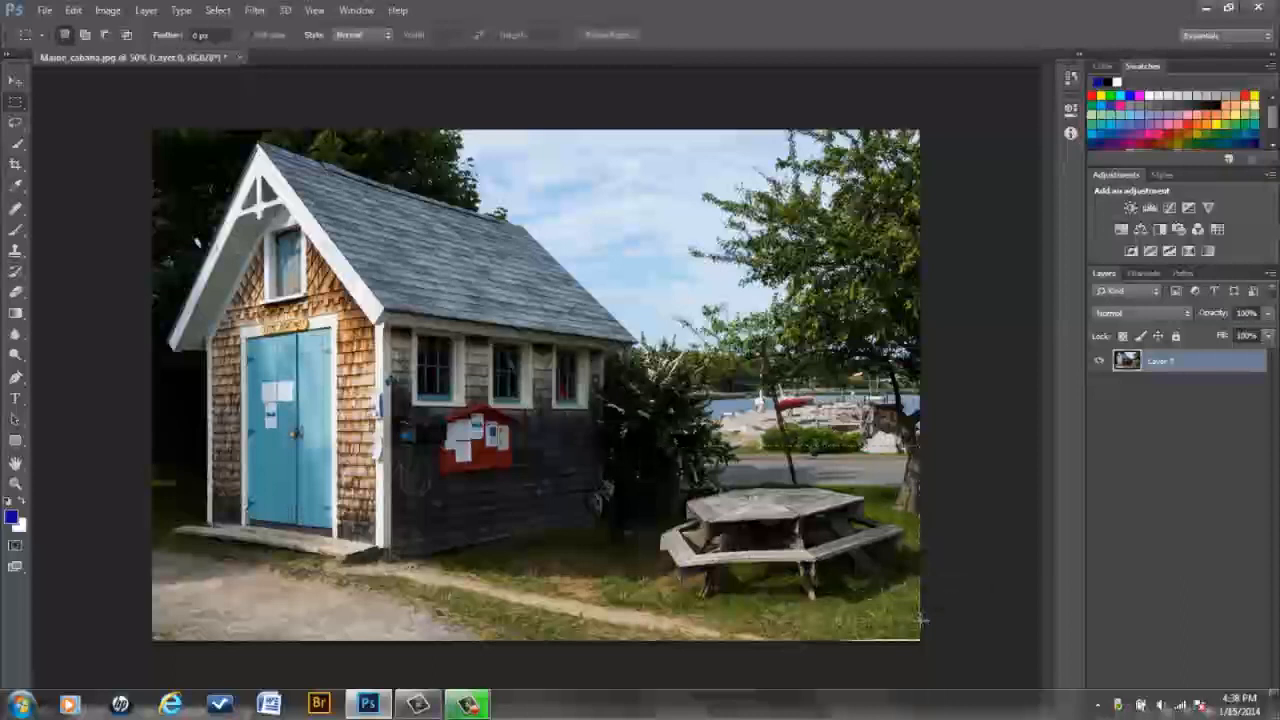
pyautogui.moveTo(648, 444); pyautogui.dragTo(912, 630)
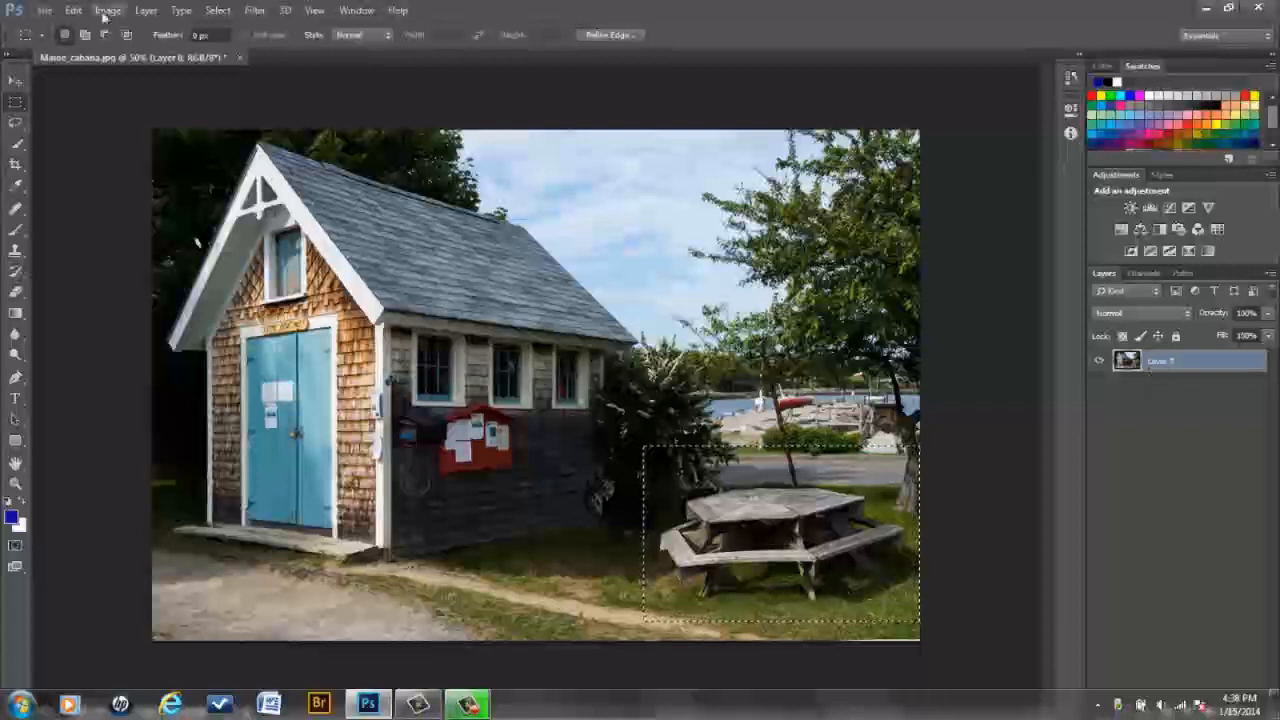
pyautogui.click(72, 10)
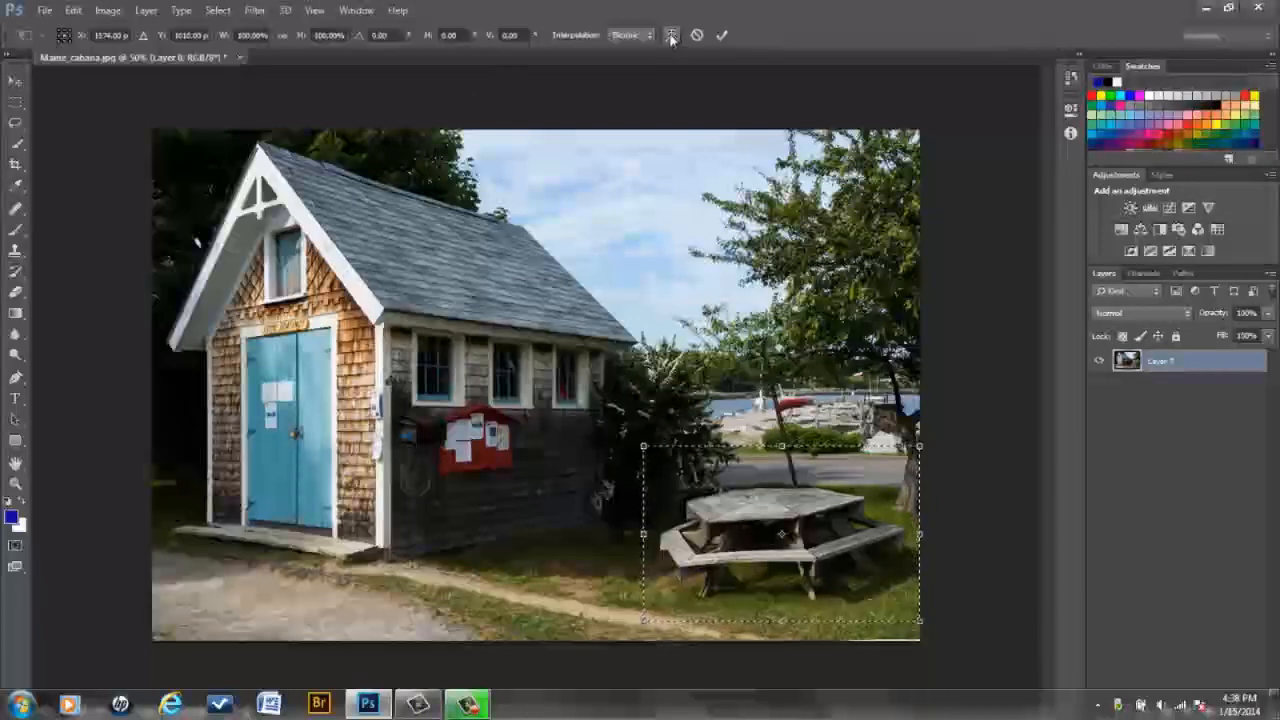
pyautogui.click(672, 36)
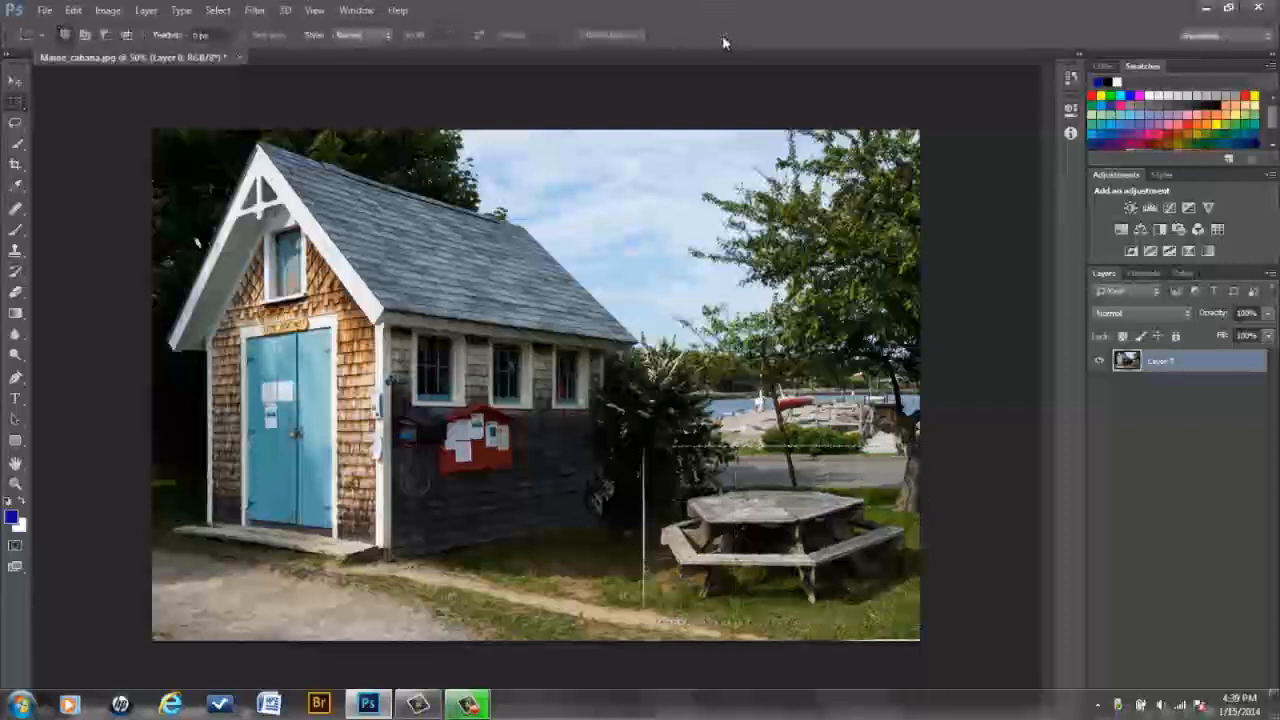
# Commit the bench reshaping.
pyautogui.click(16, 212)
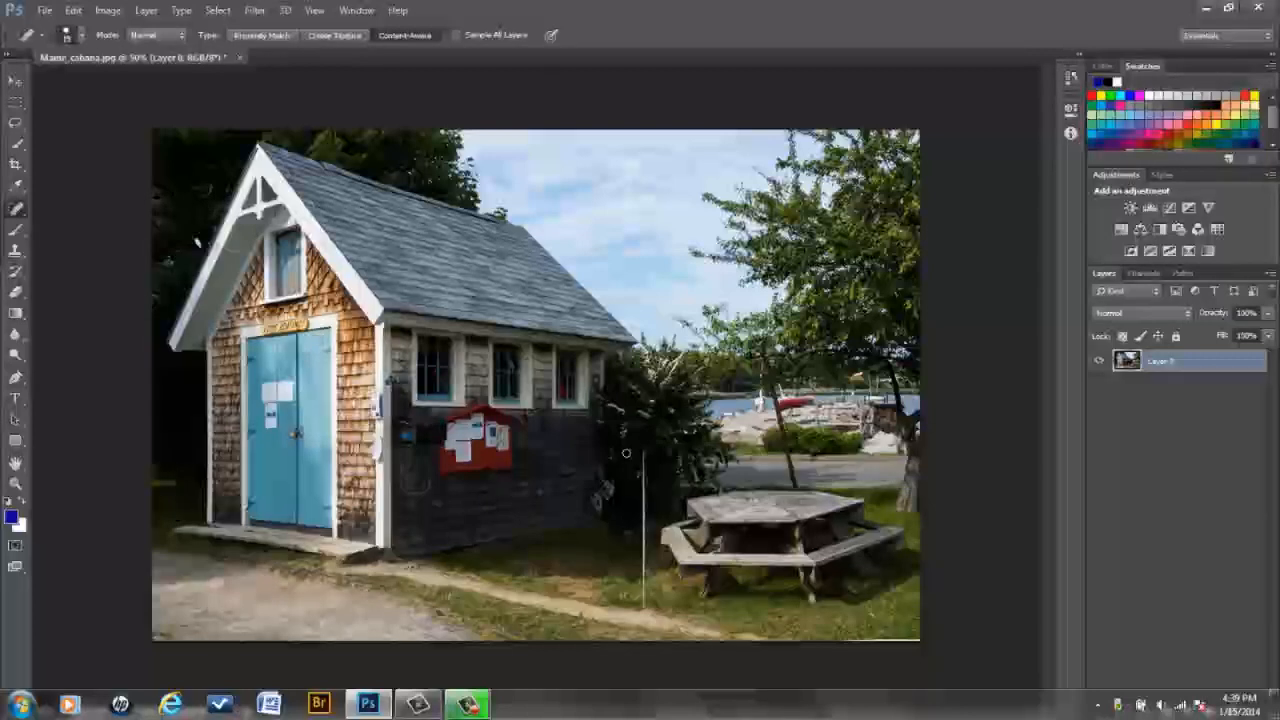
pyautogui.moveTo(644, 448)
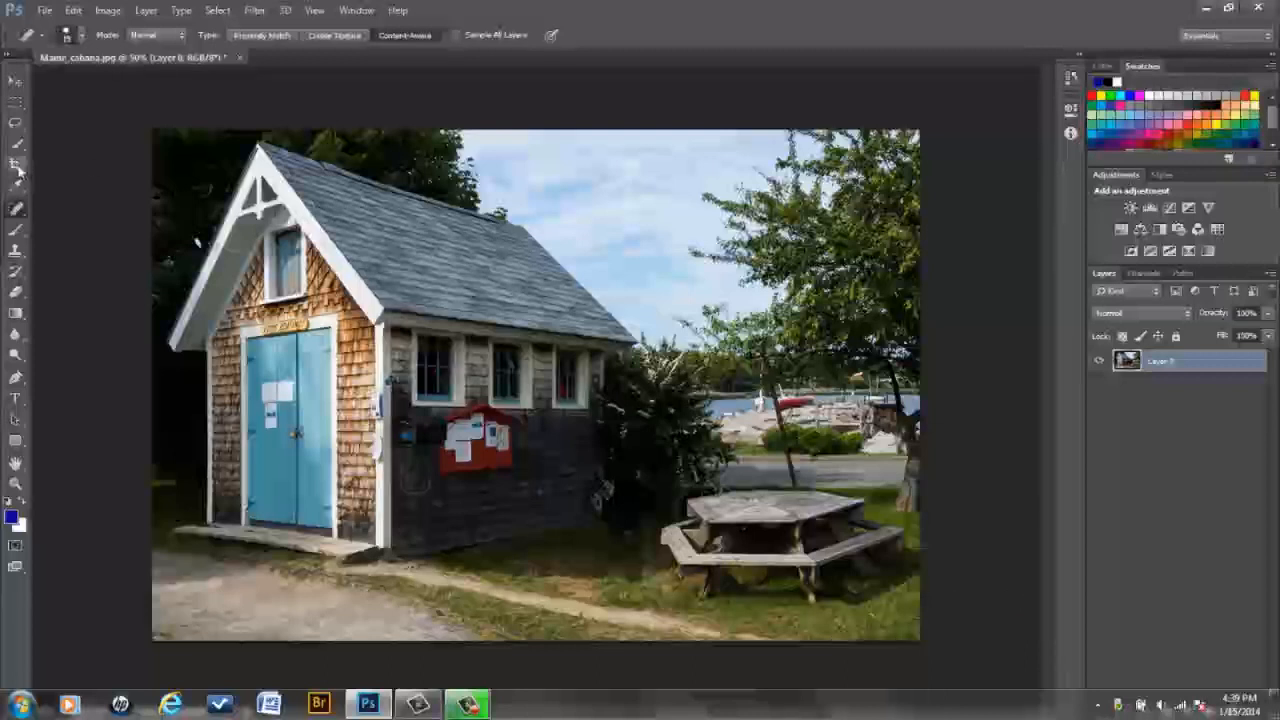
pyautogui.moveTo(16, 164)
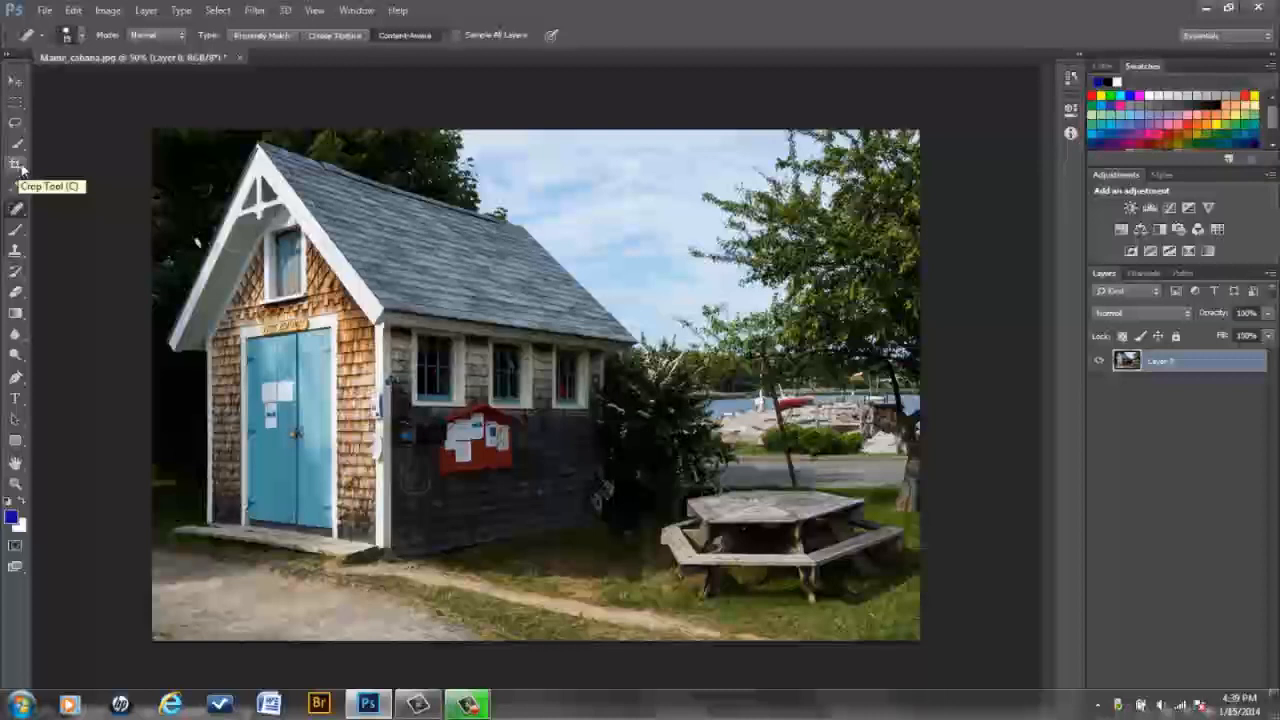